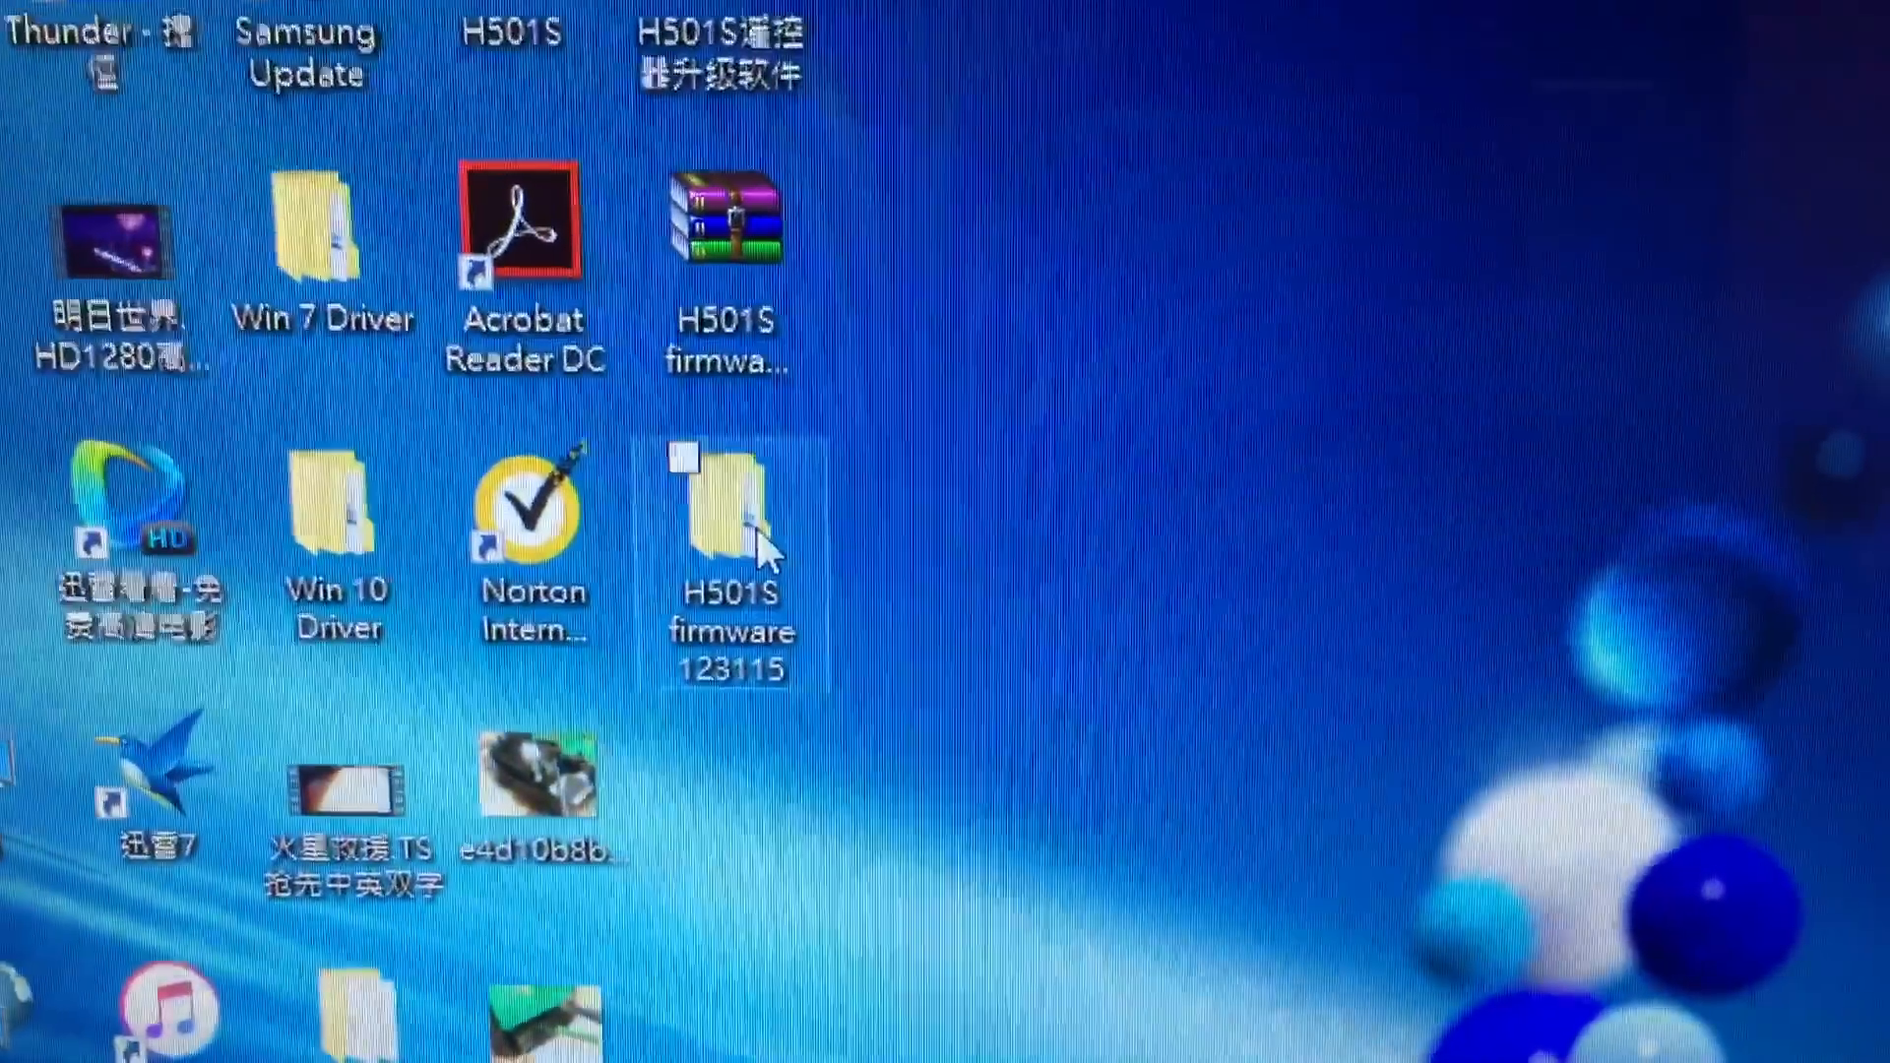
Navigate from the desktop into the nested H501S firmware 123115 folder.
double_click(728, 543)
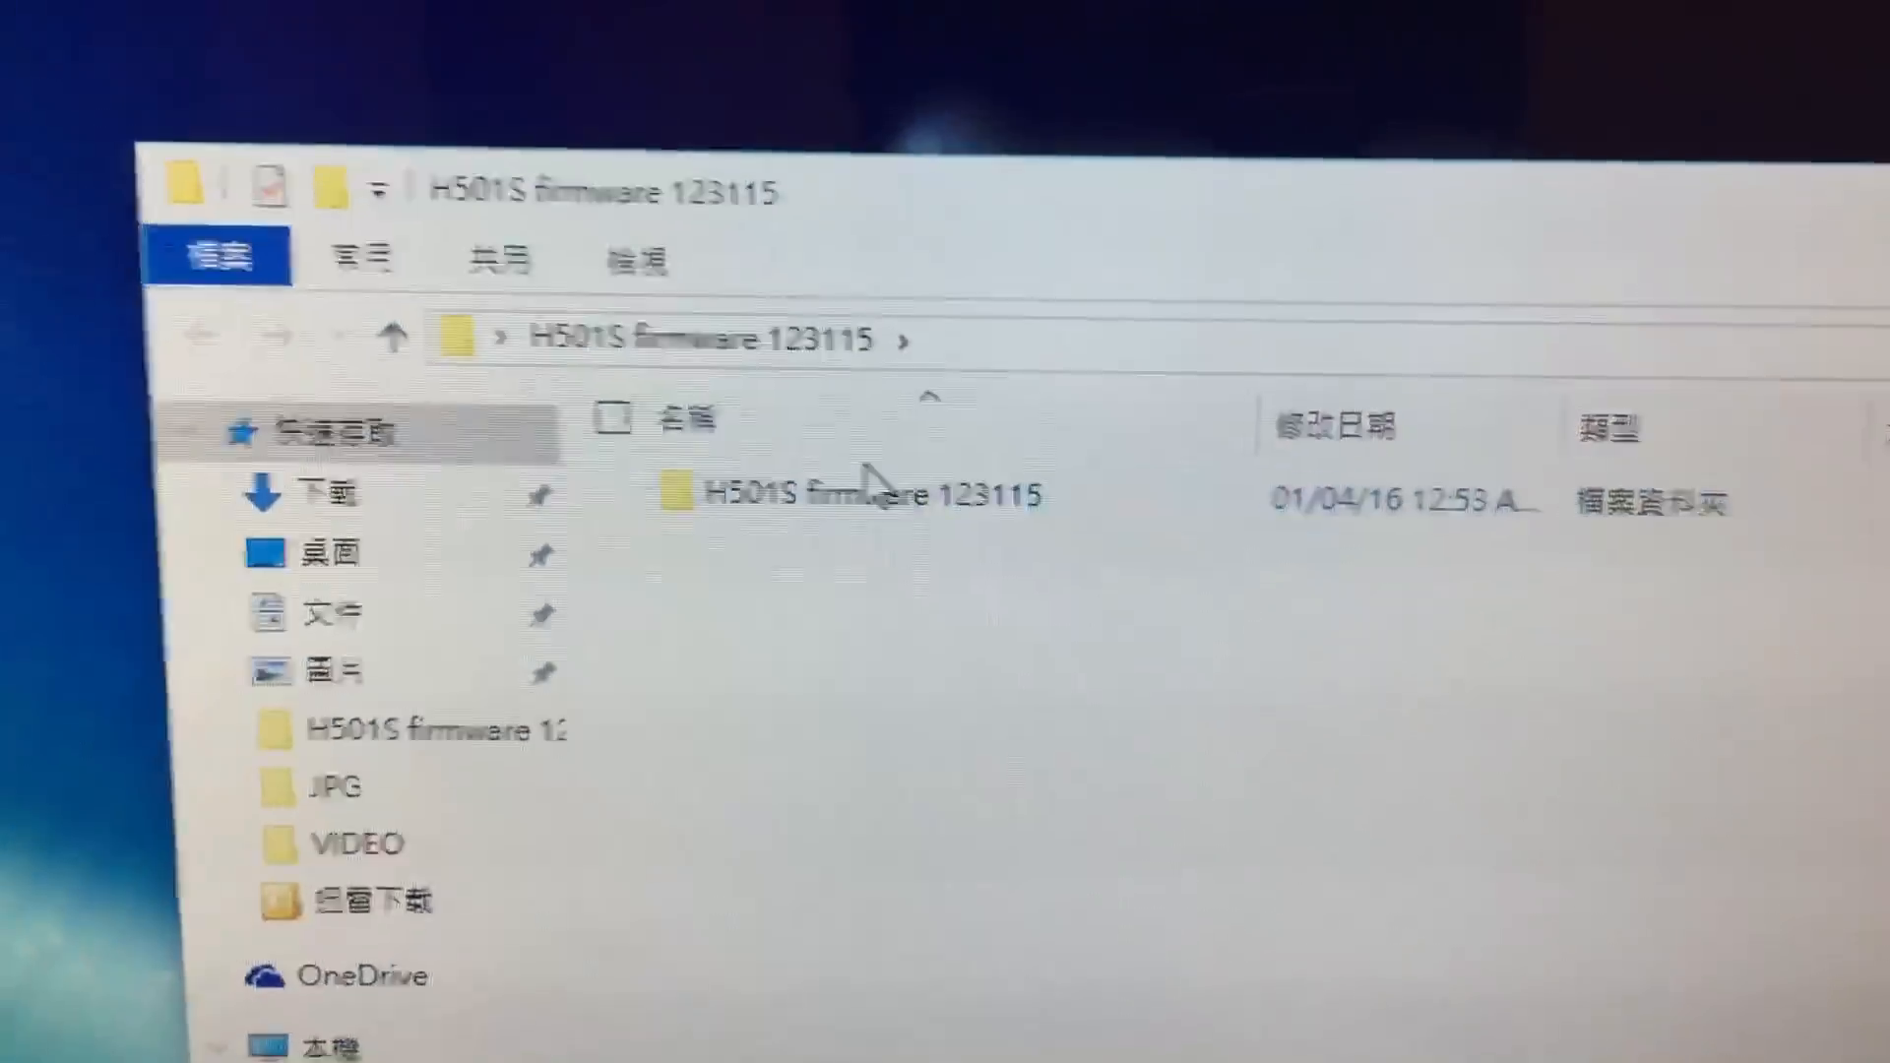
double_click(852, 494)
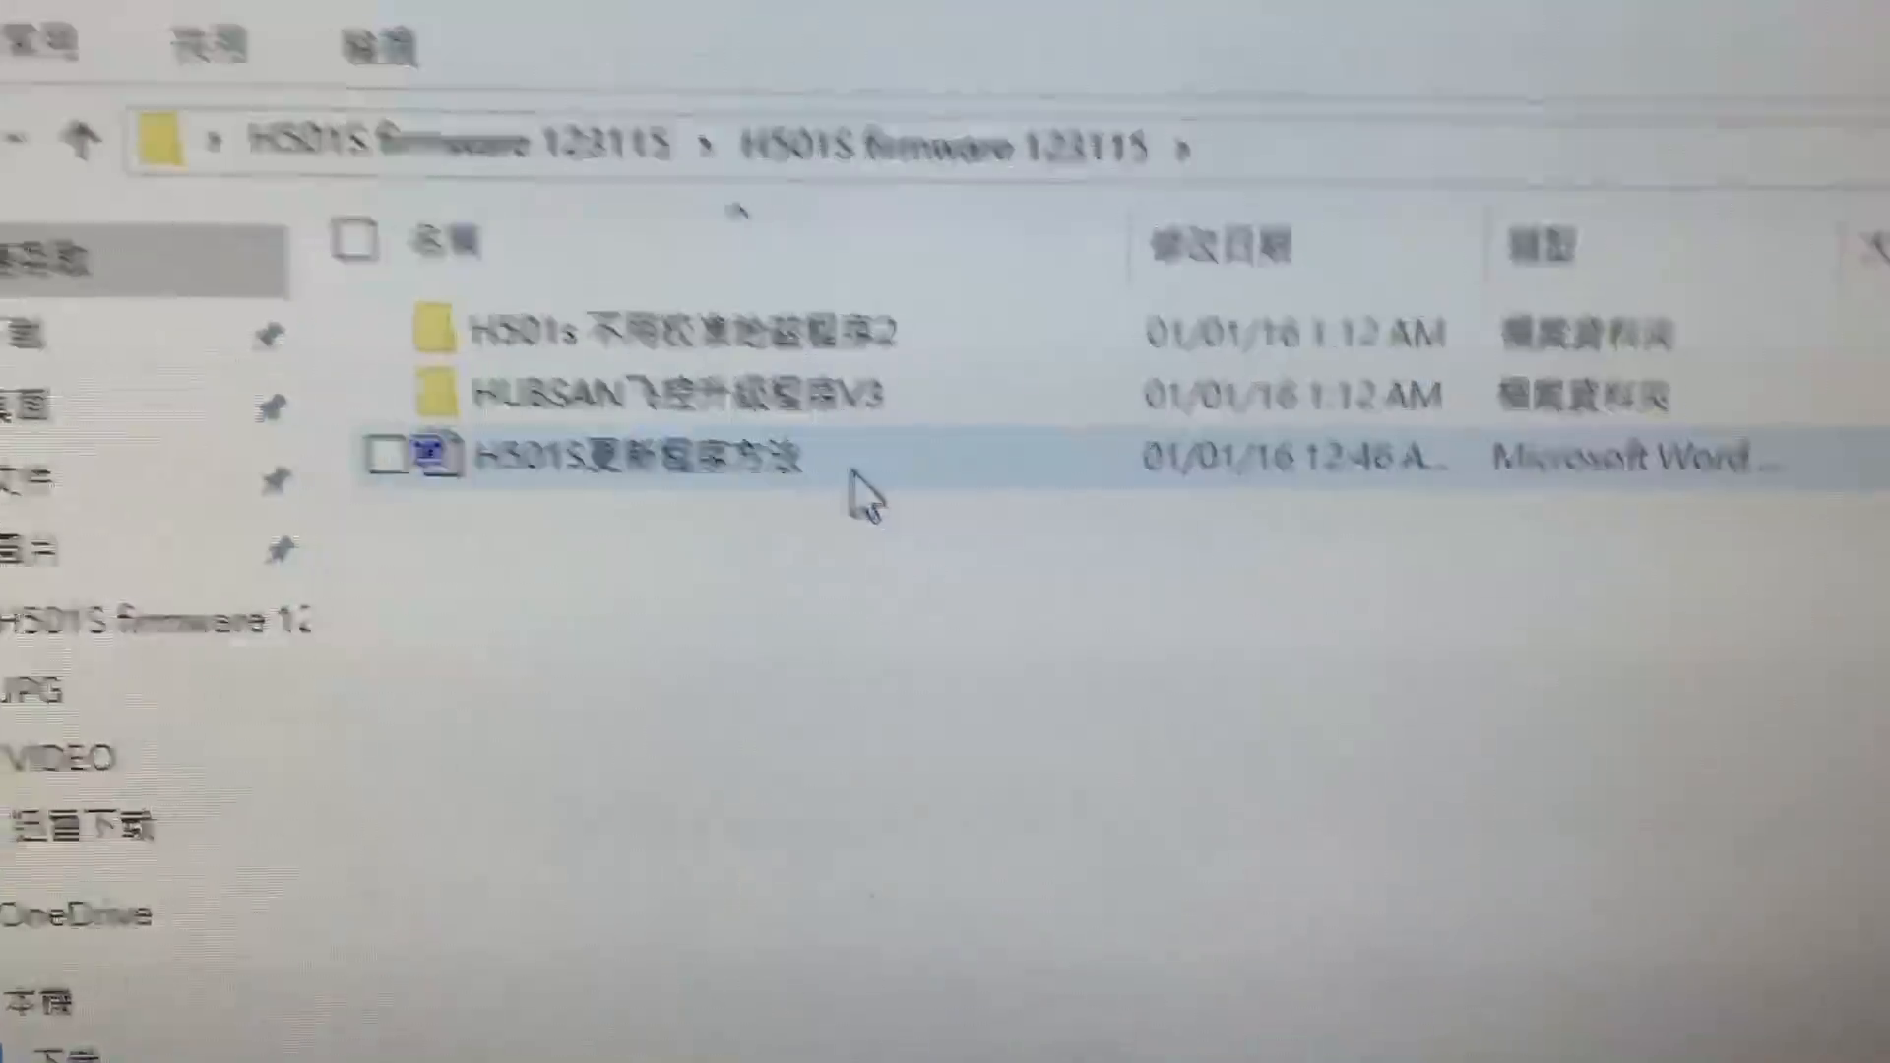
mouse_move(830, 386)
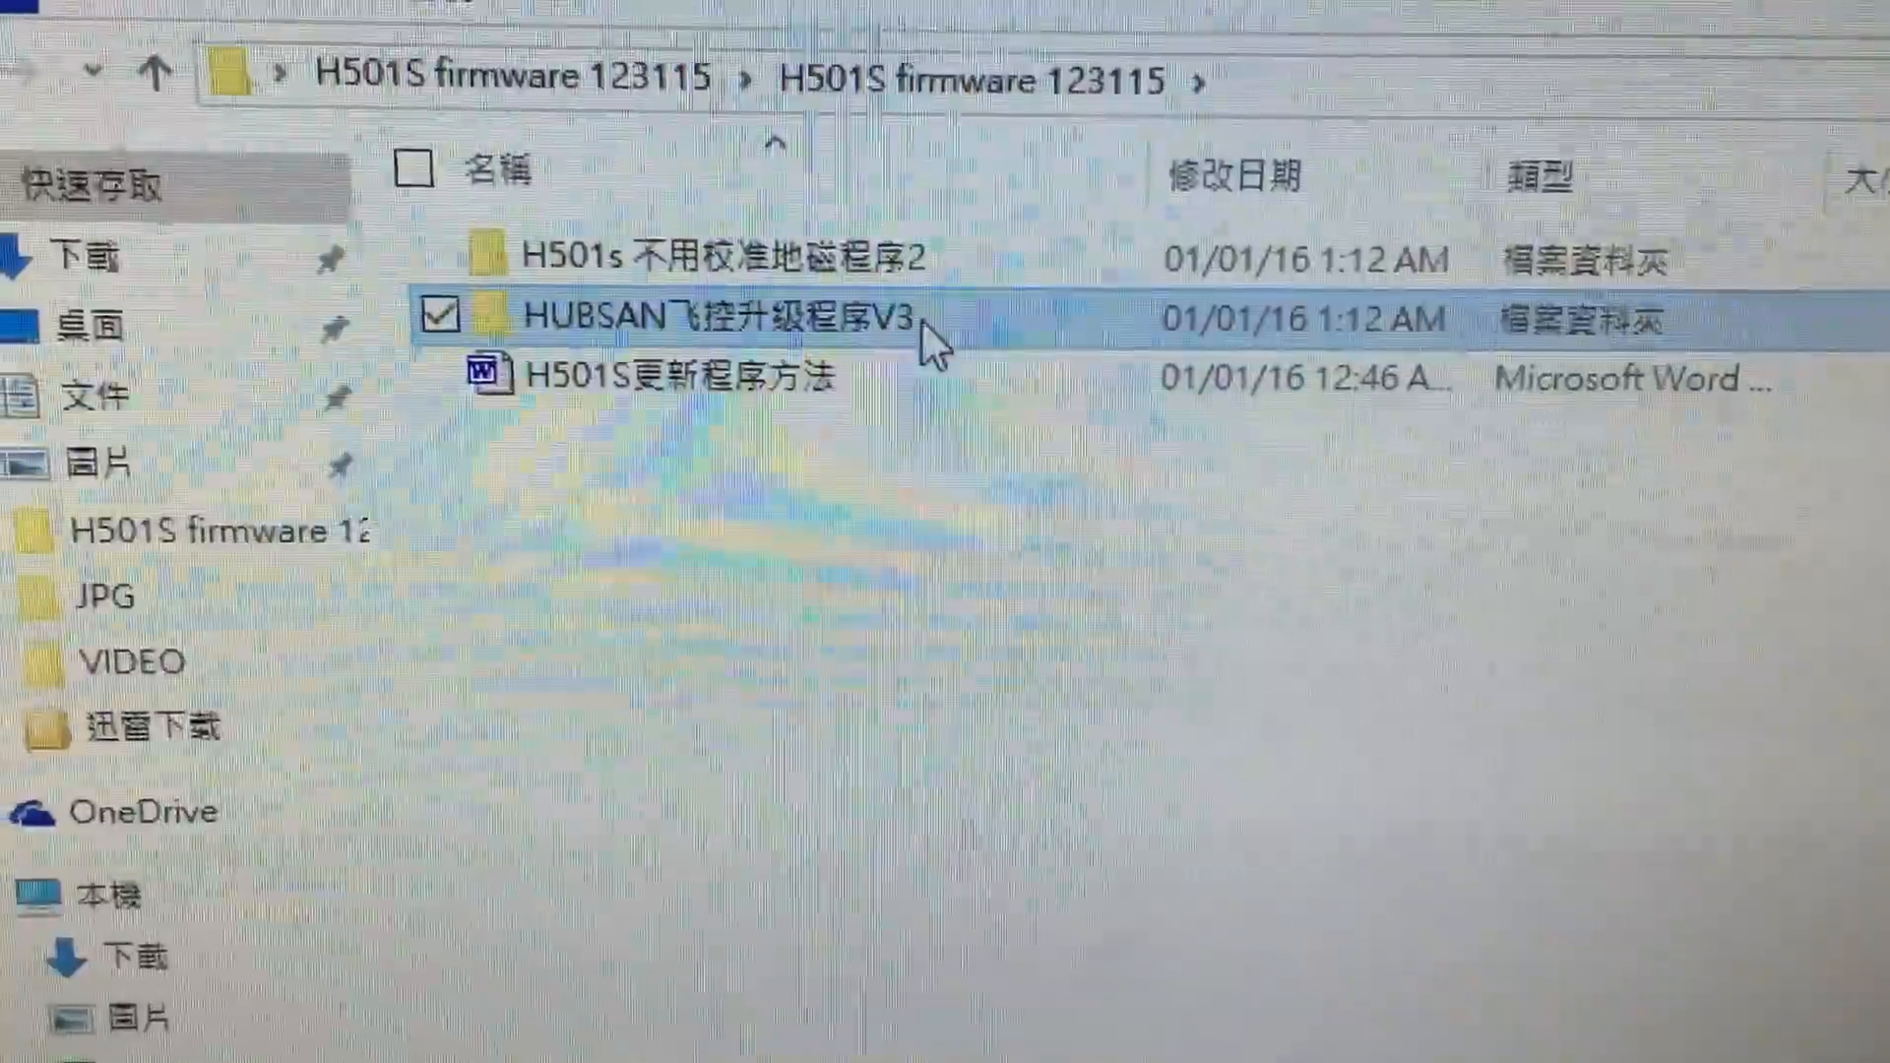
Browse the upgrade-programs folder and the folder holding the two .hbs firmware files.
double_click(717, 316)
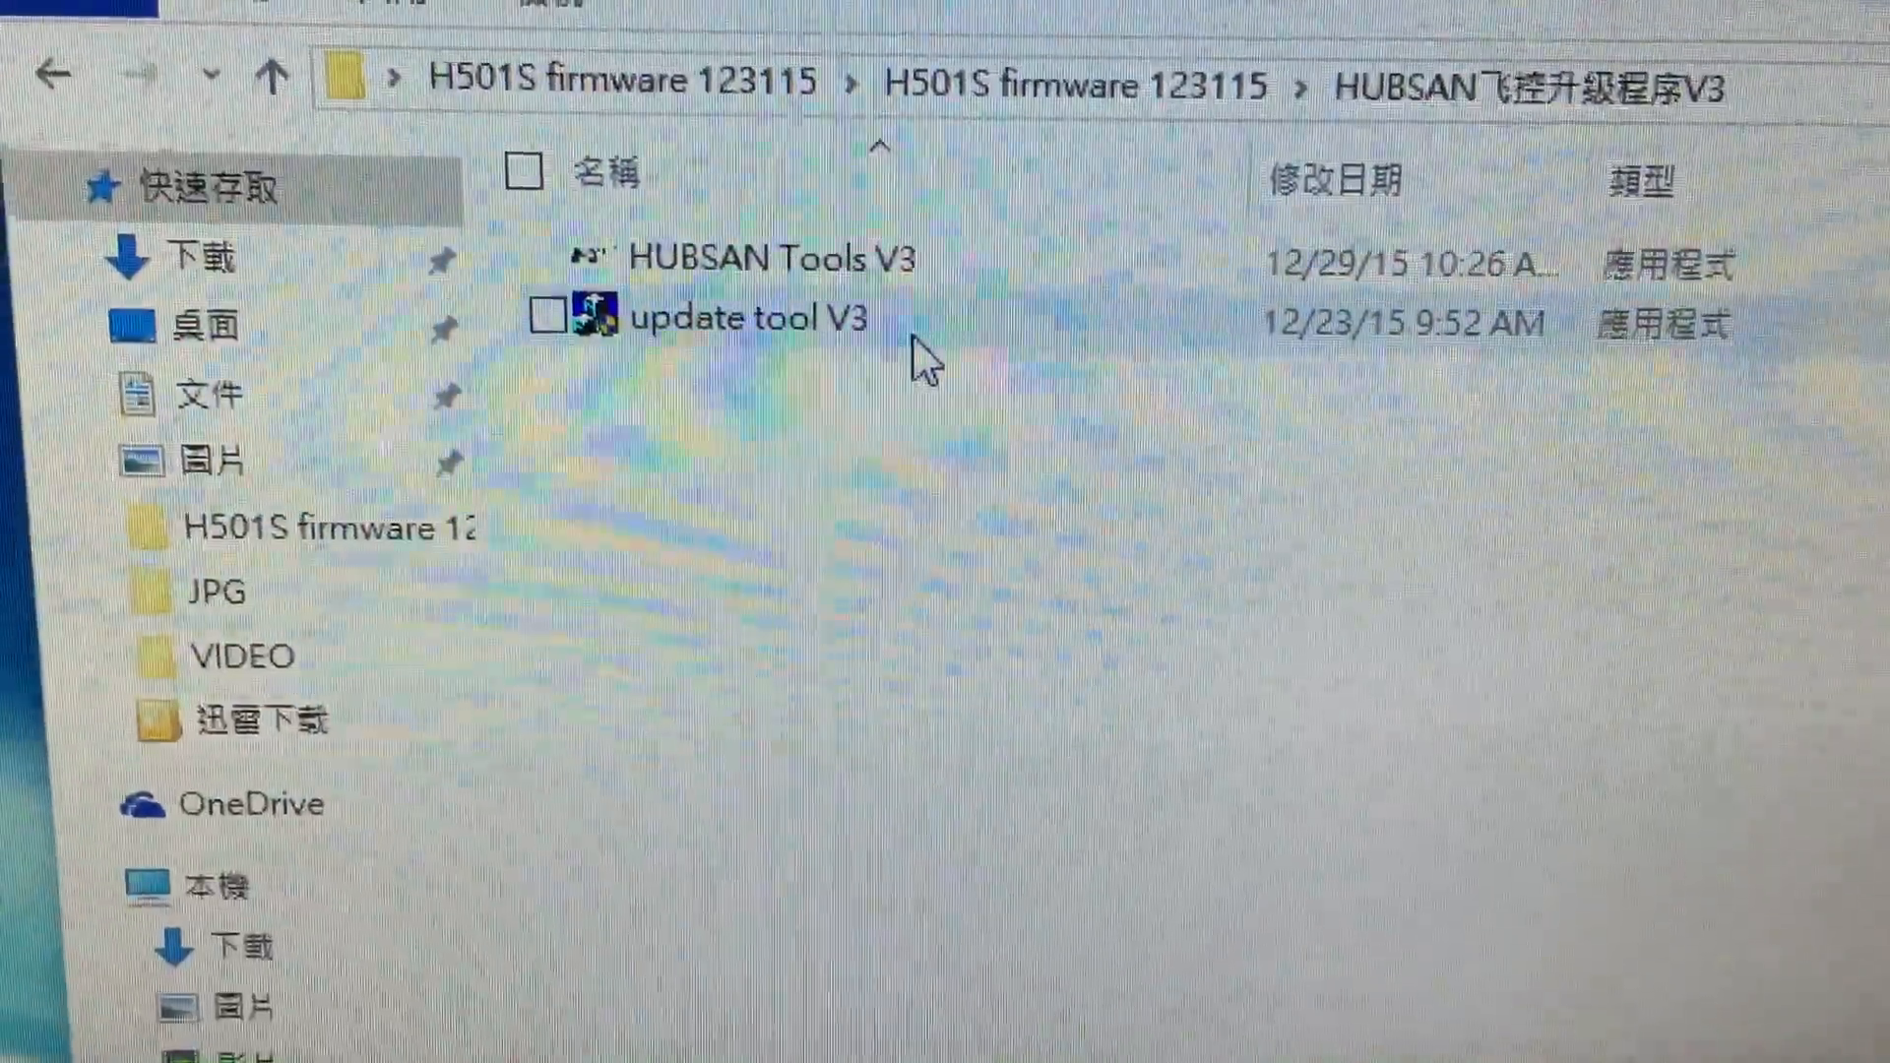
left_click(754, 321)
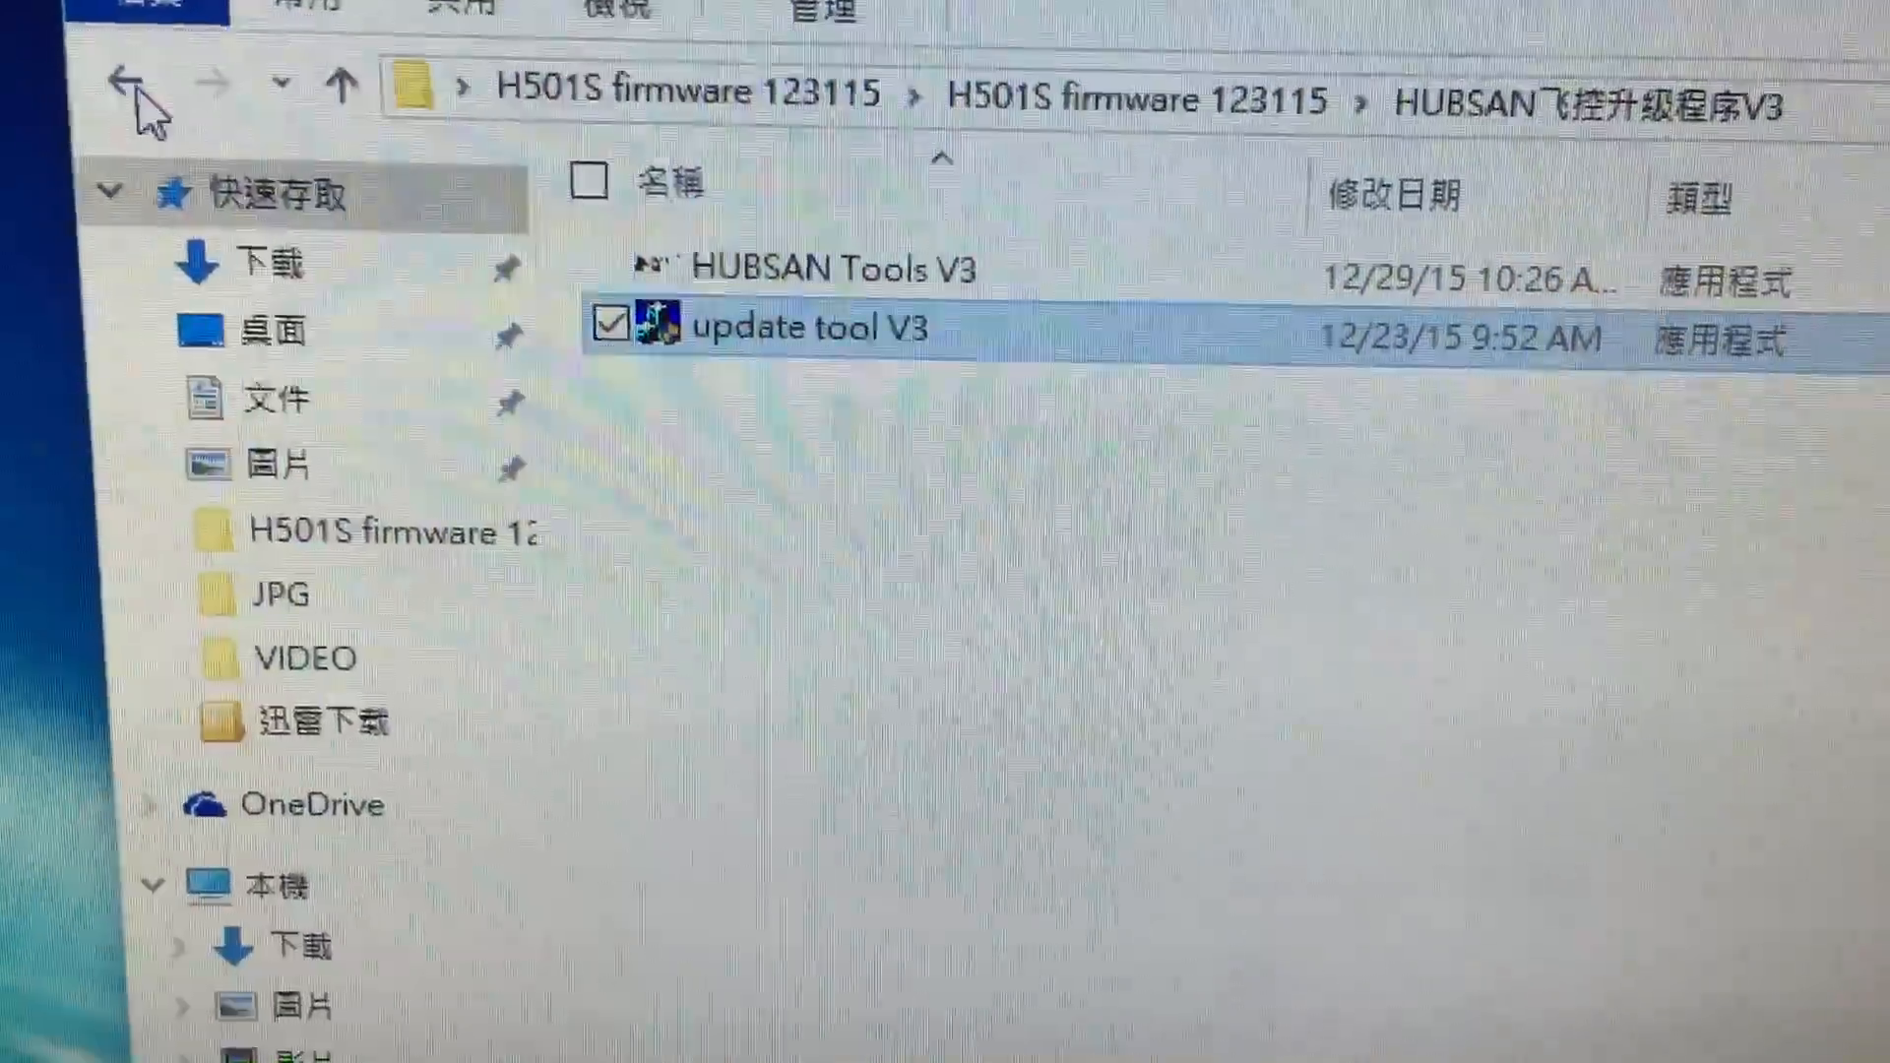
left_click(100, 85)
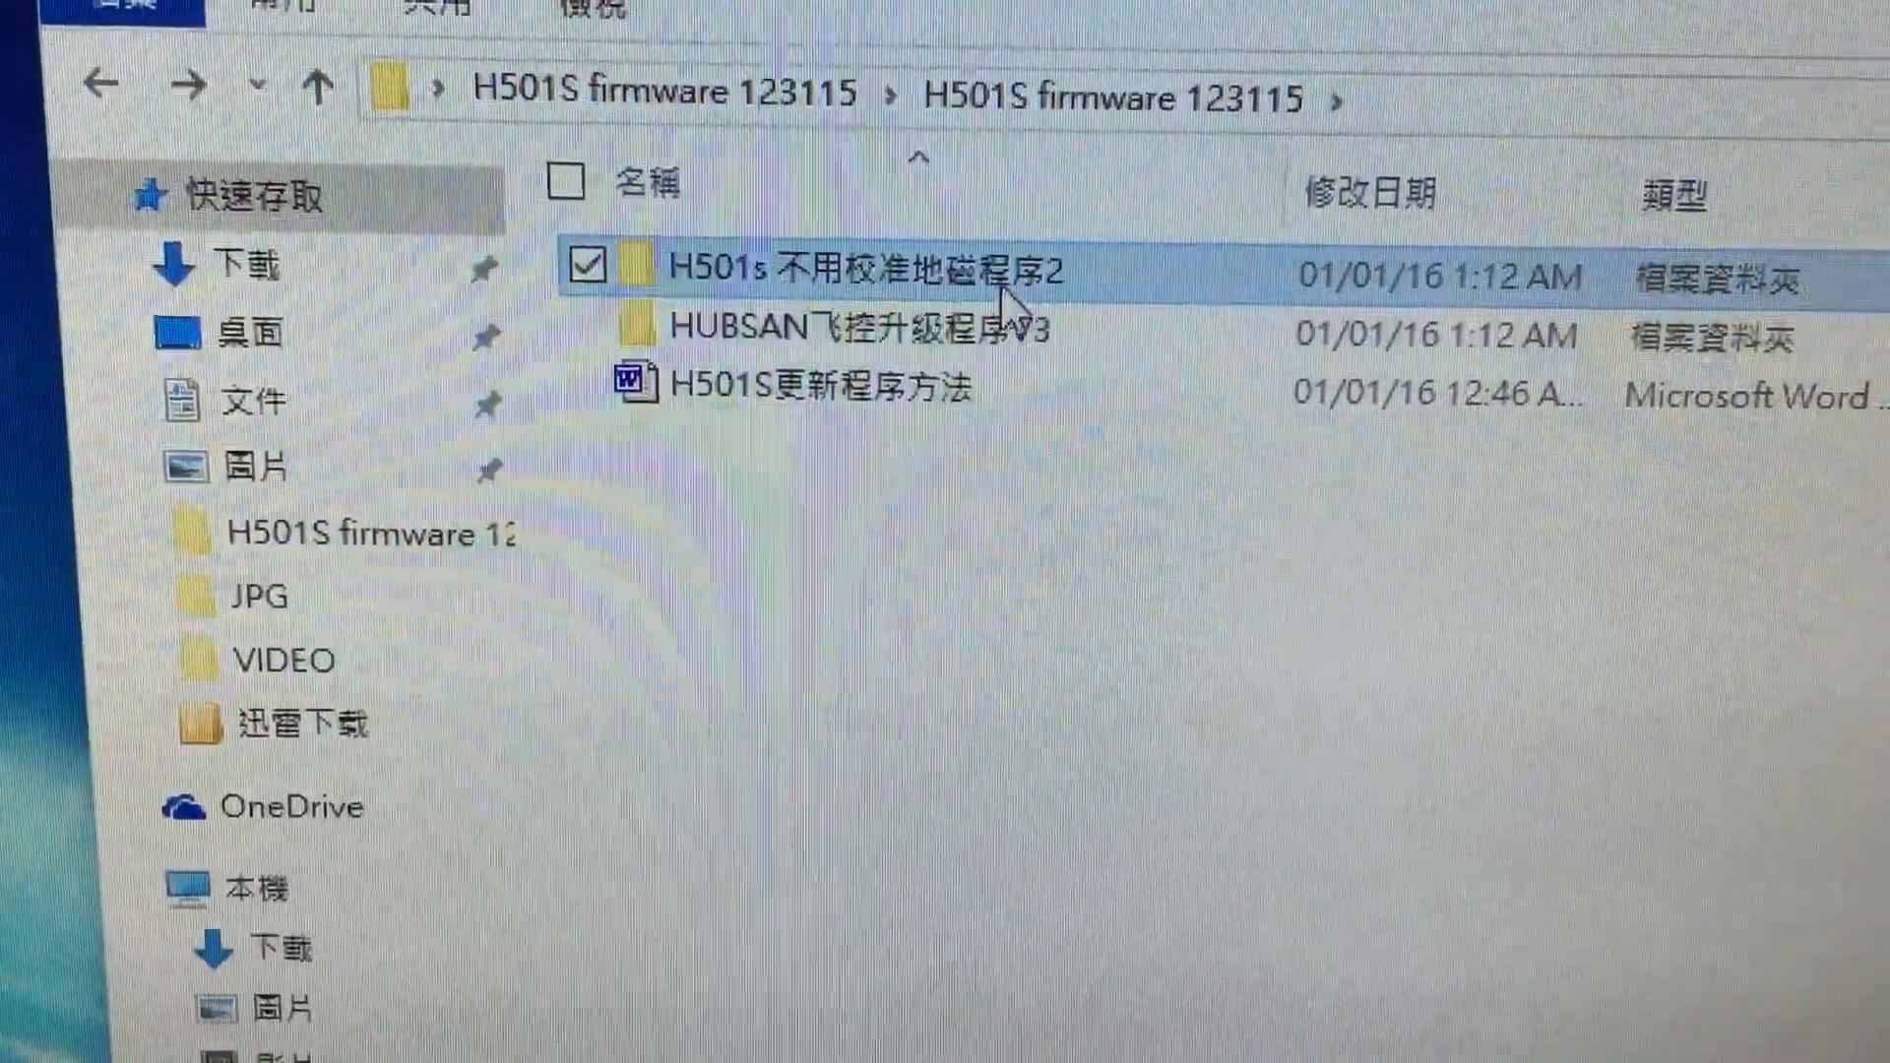
double_click(844, 264)
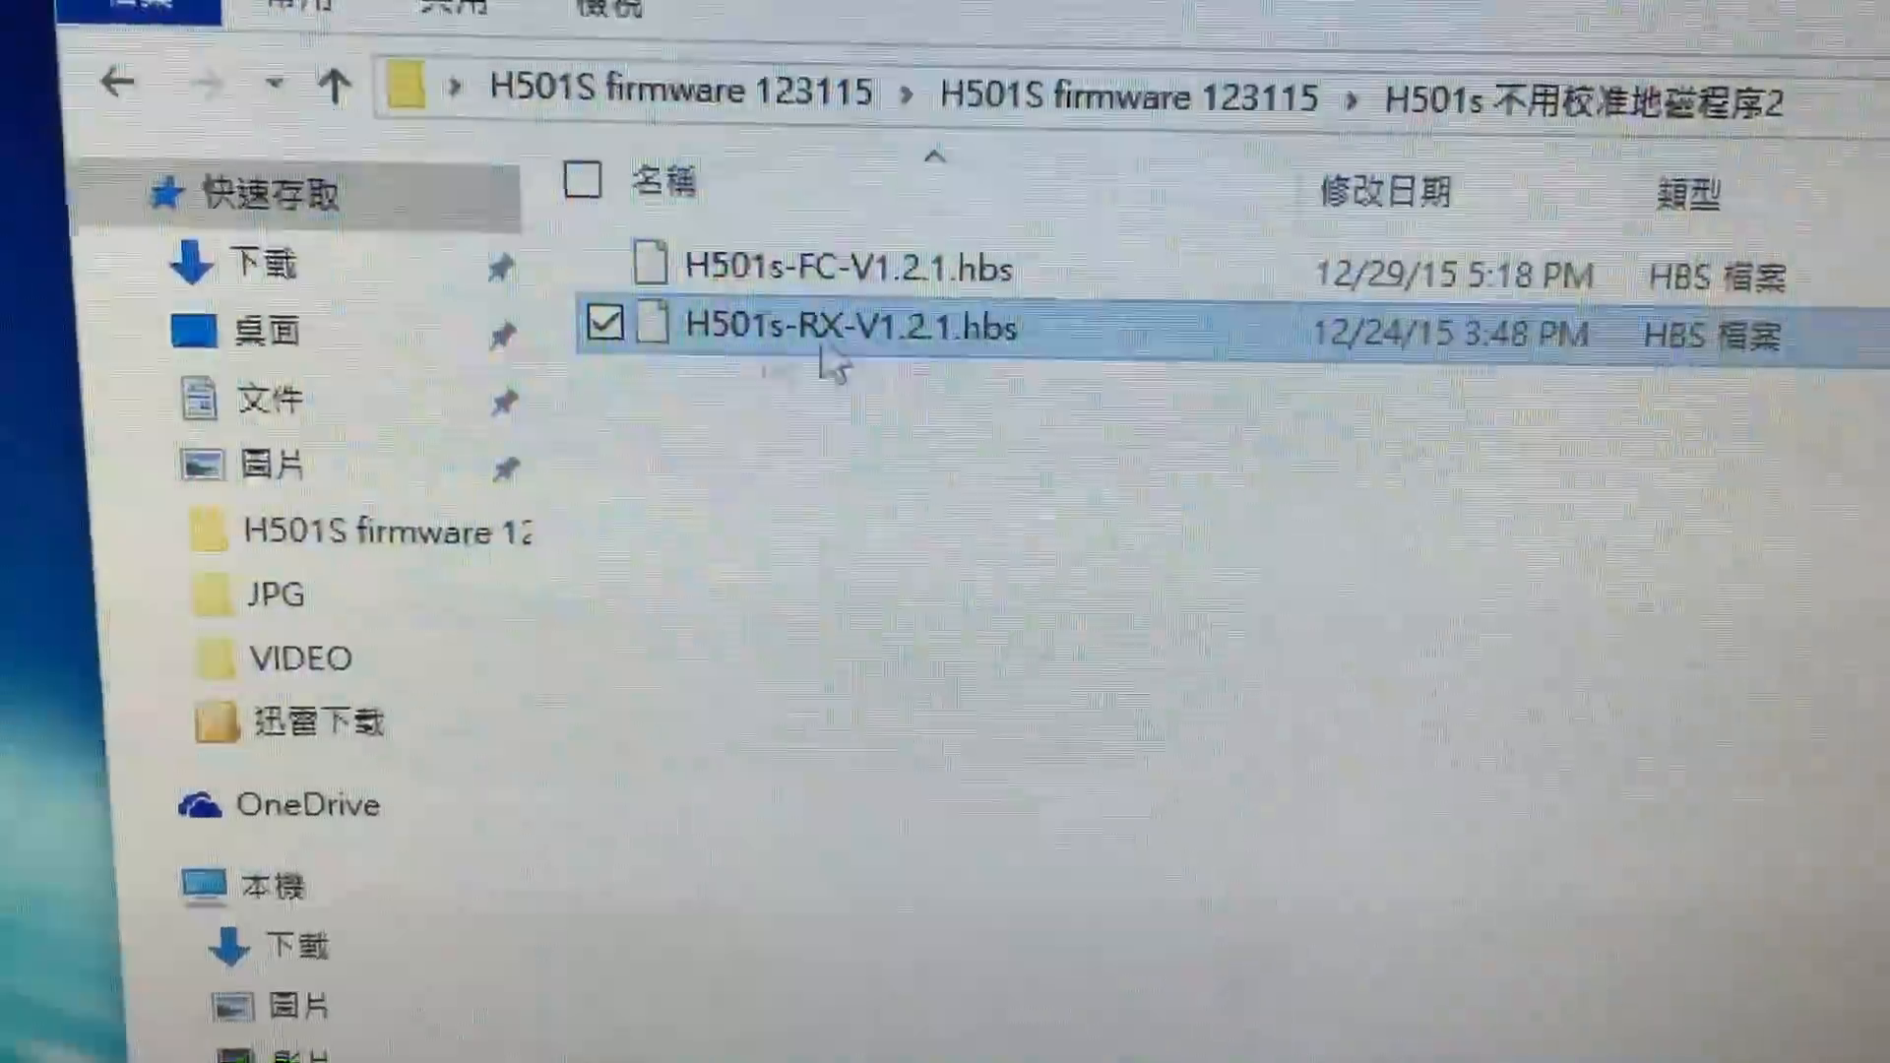
left_click(325, 85)
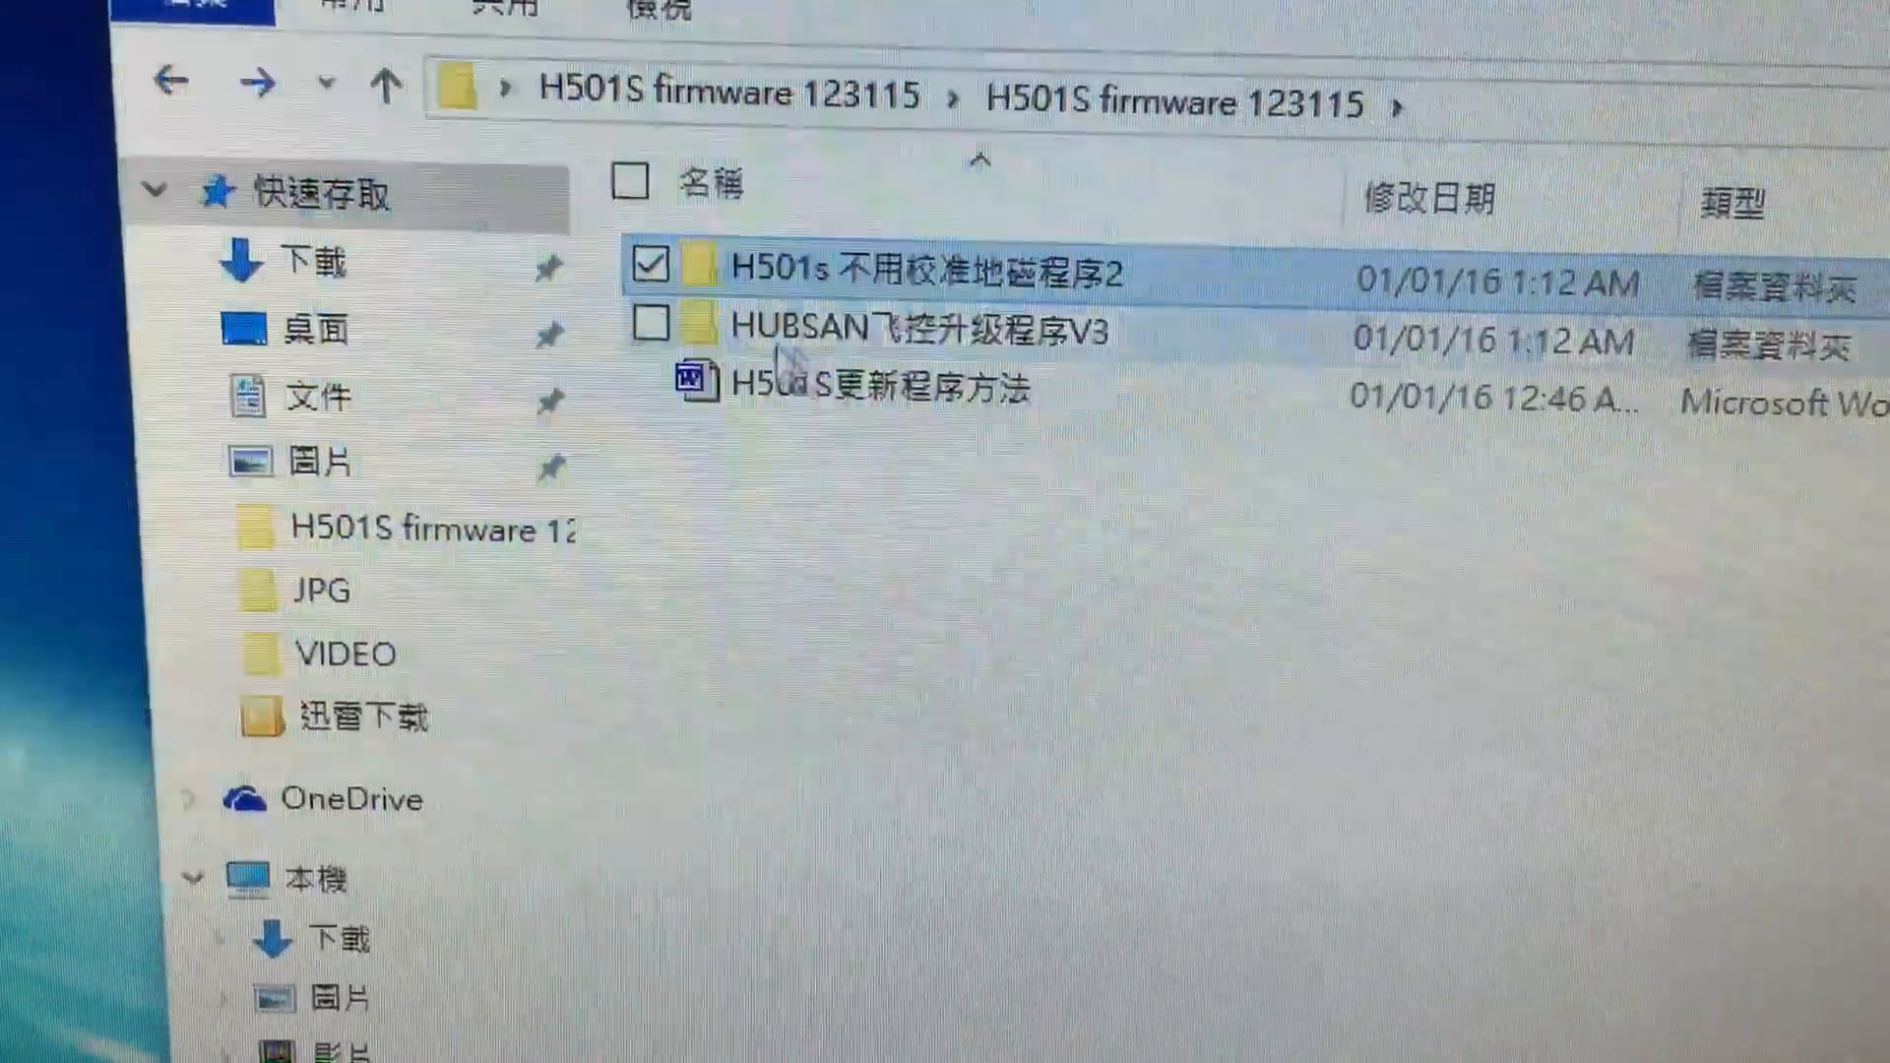
Return to the upgrade-programs folder and select HUBSAN Tools V3.
double_click(903, 329)
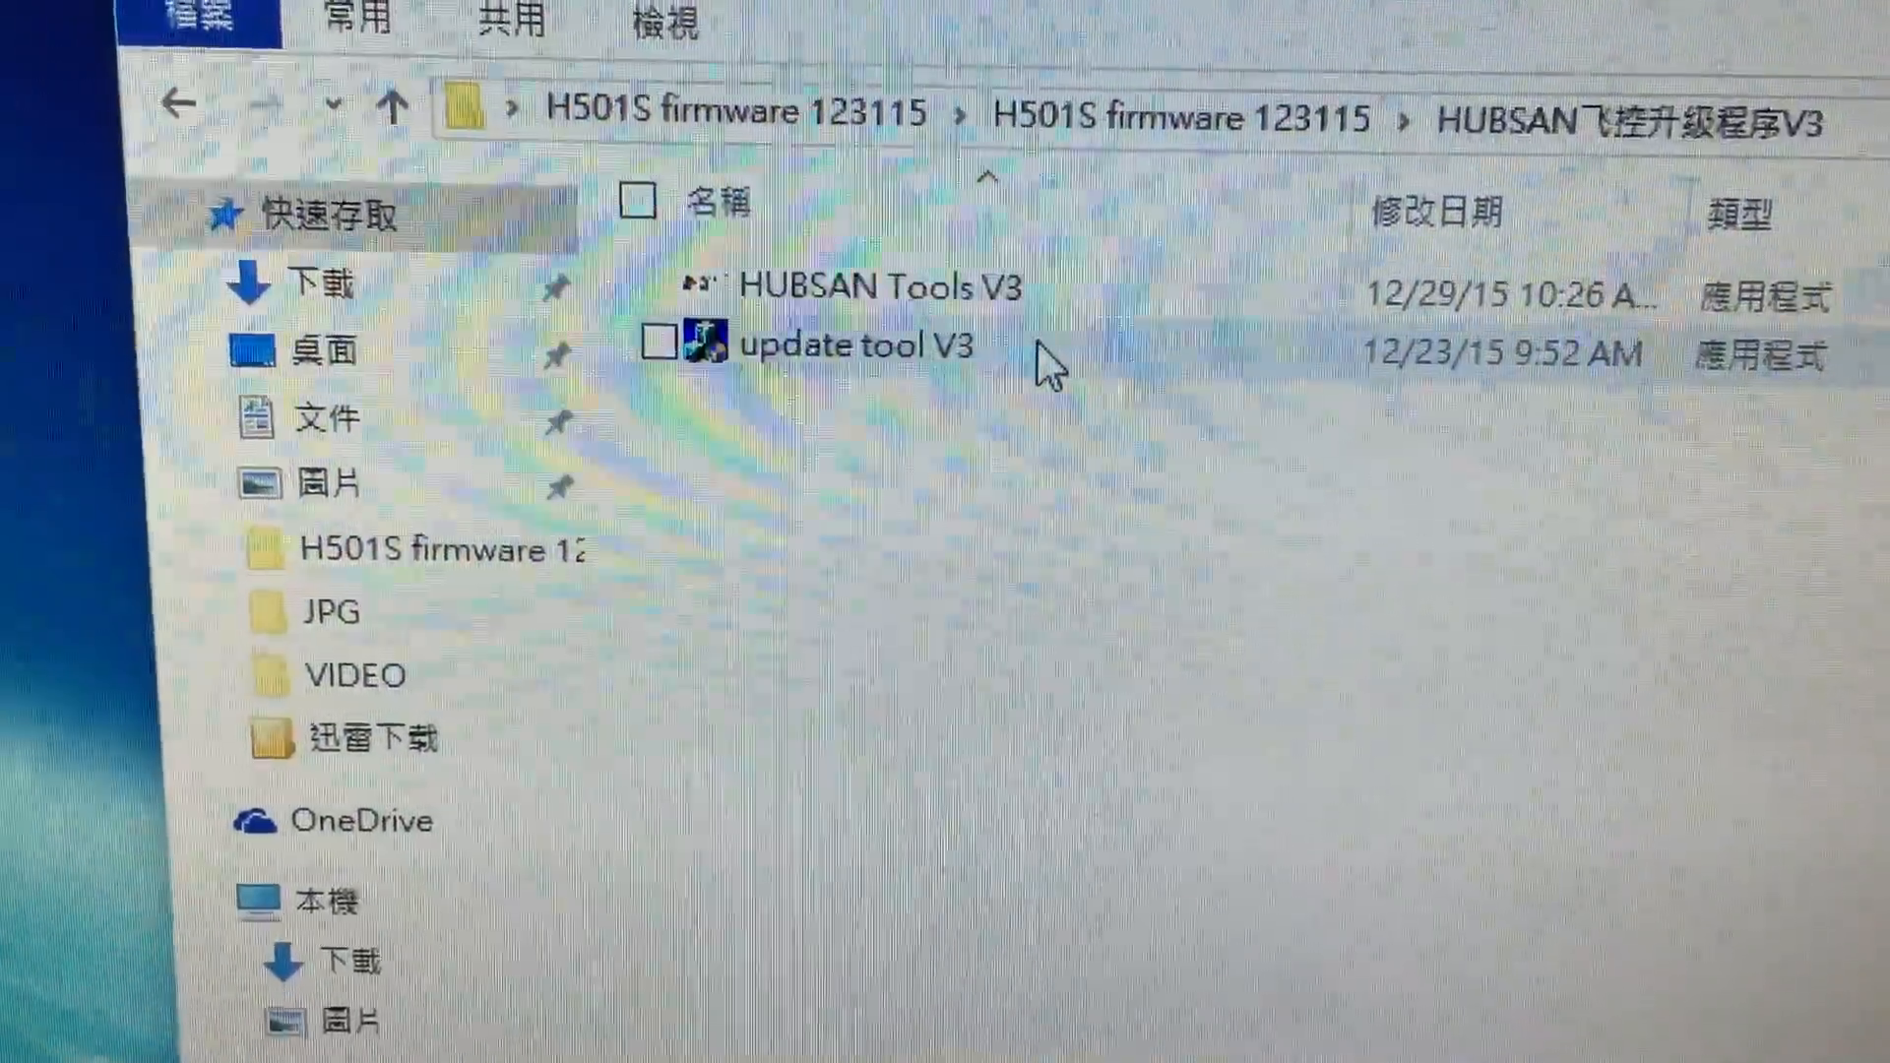
left_click(880, 286)
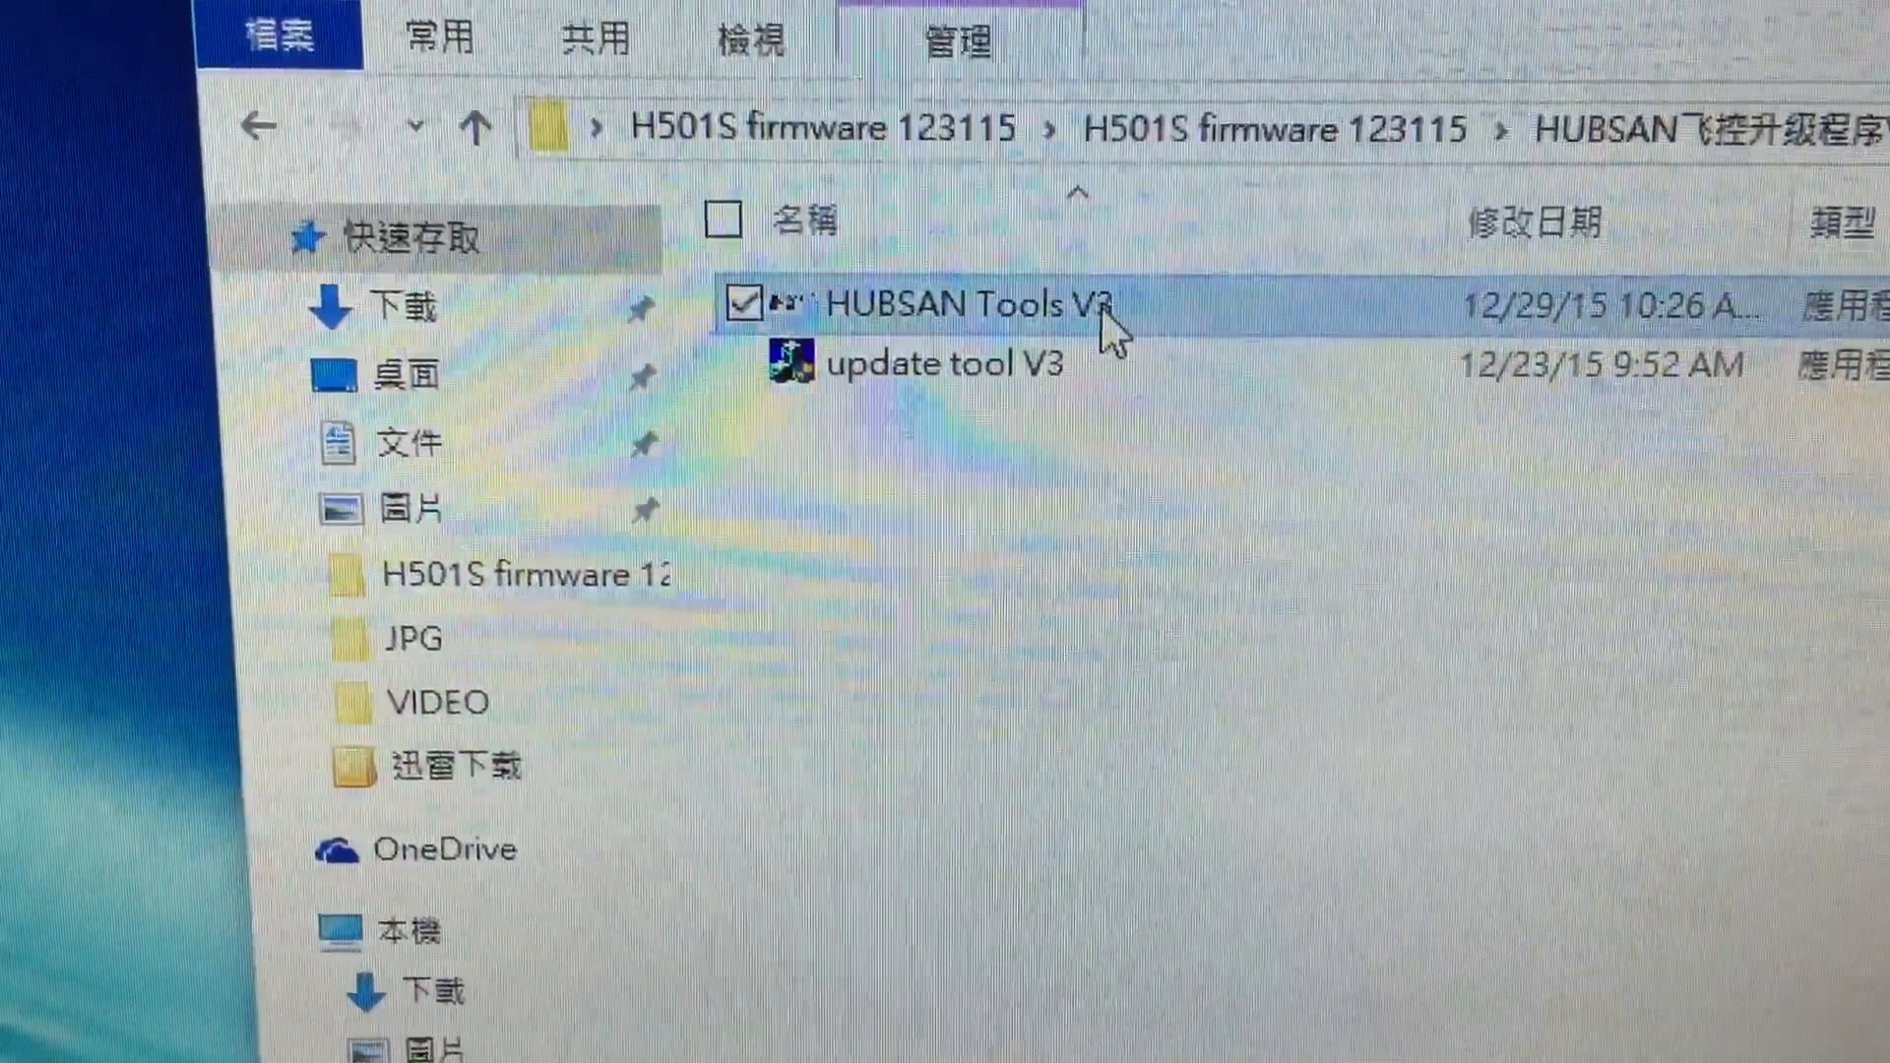
double_click(965, 301)
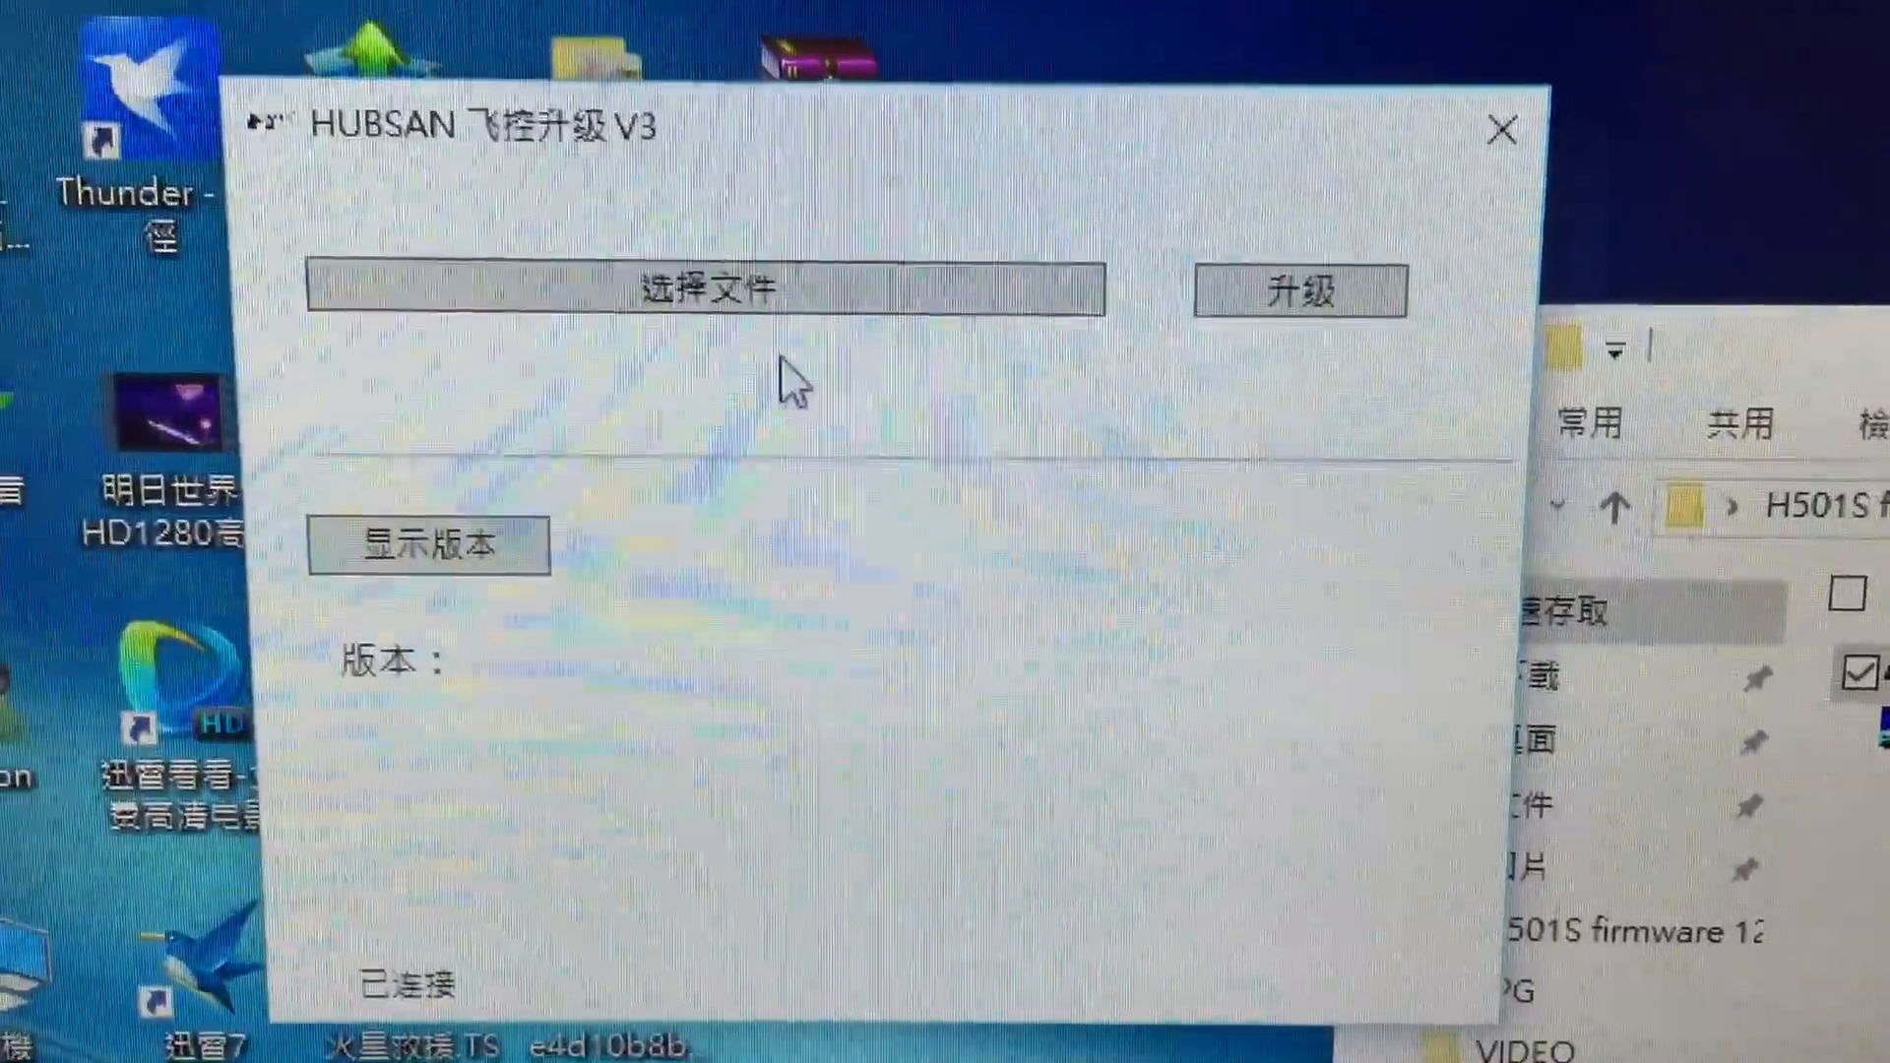
Flash the selected H501S firmware to the flight controller to 100% and read back its version.
left_click(705, 289)
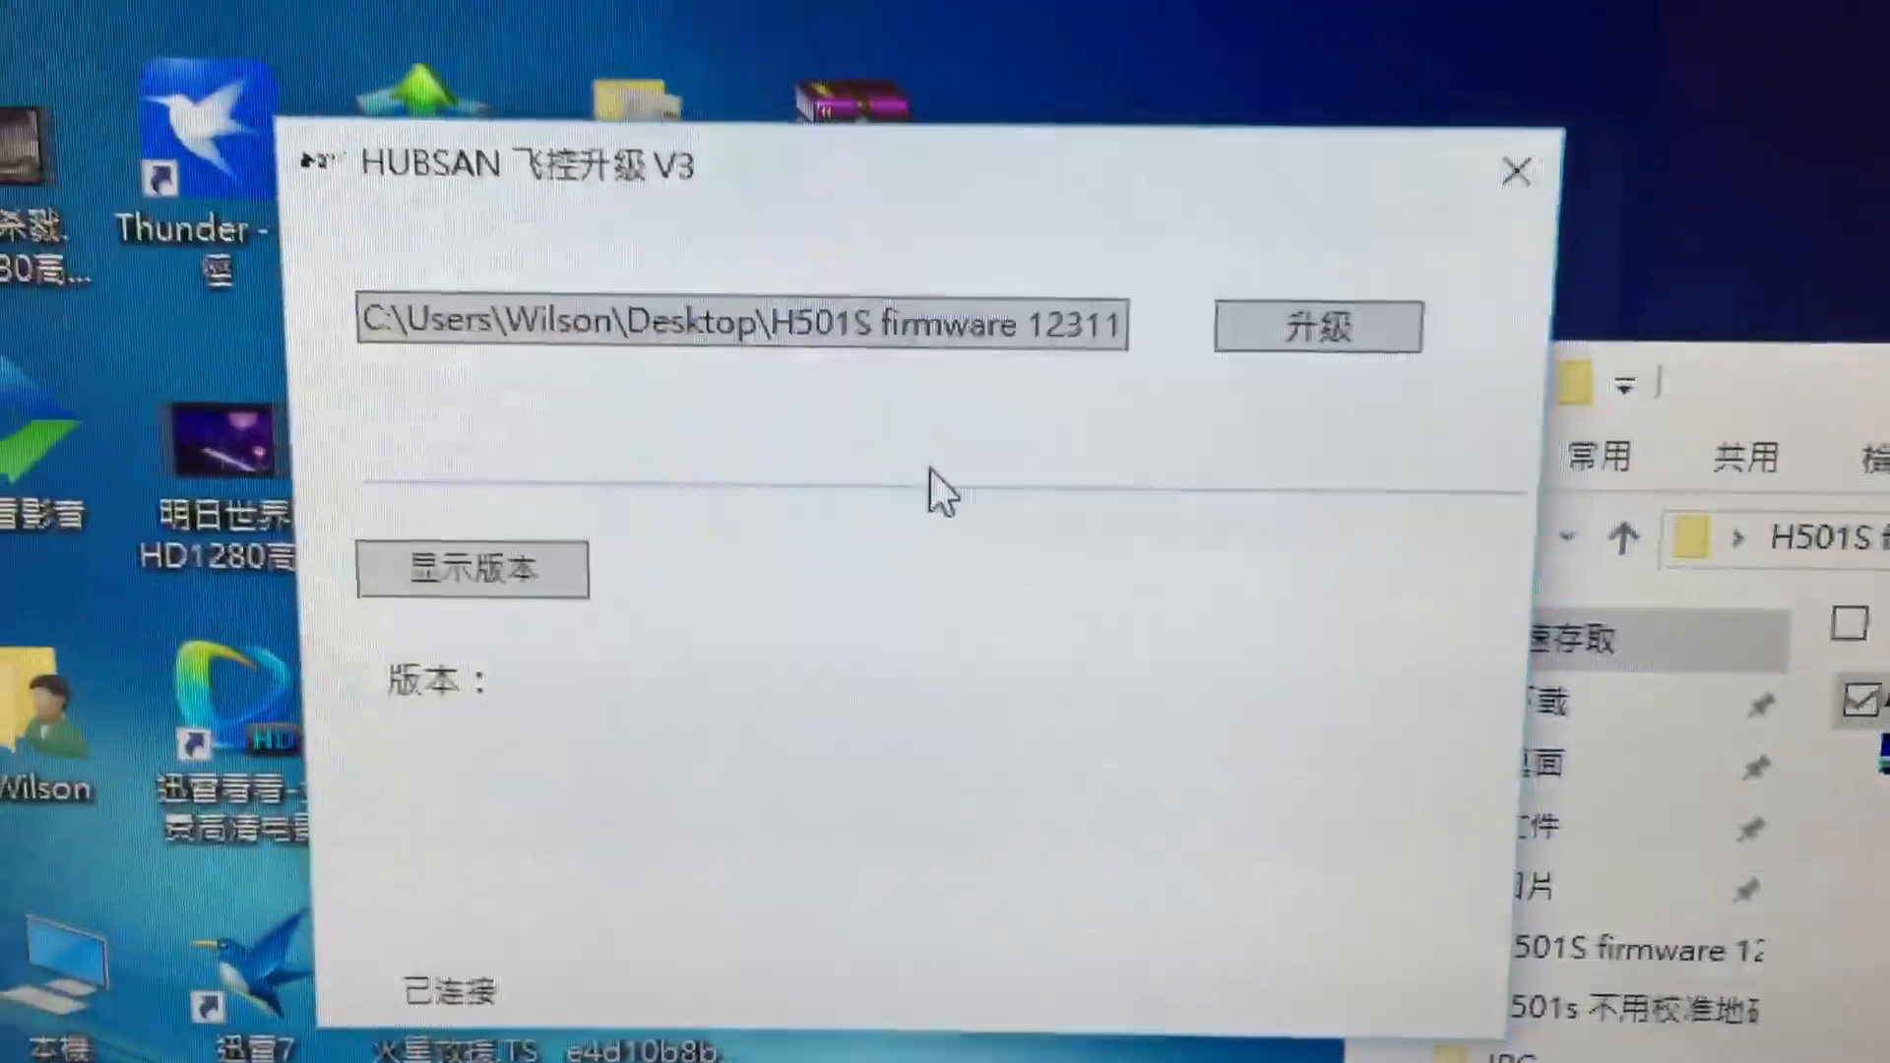
left_click(1169, 279)
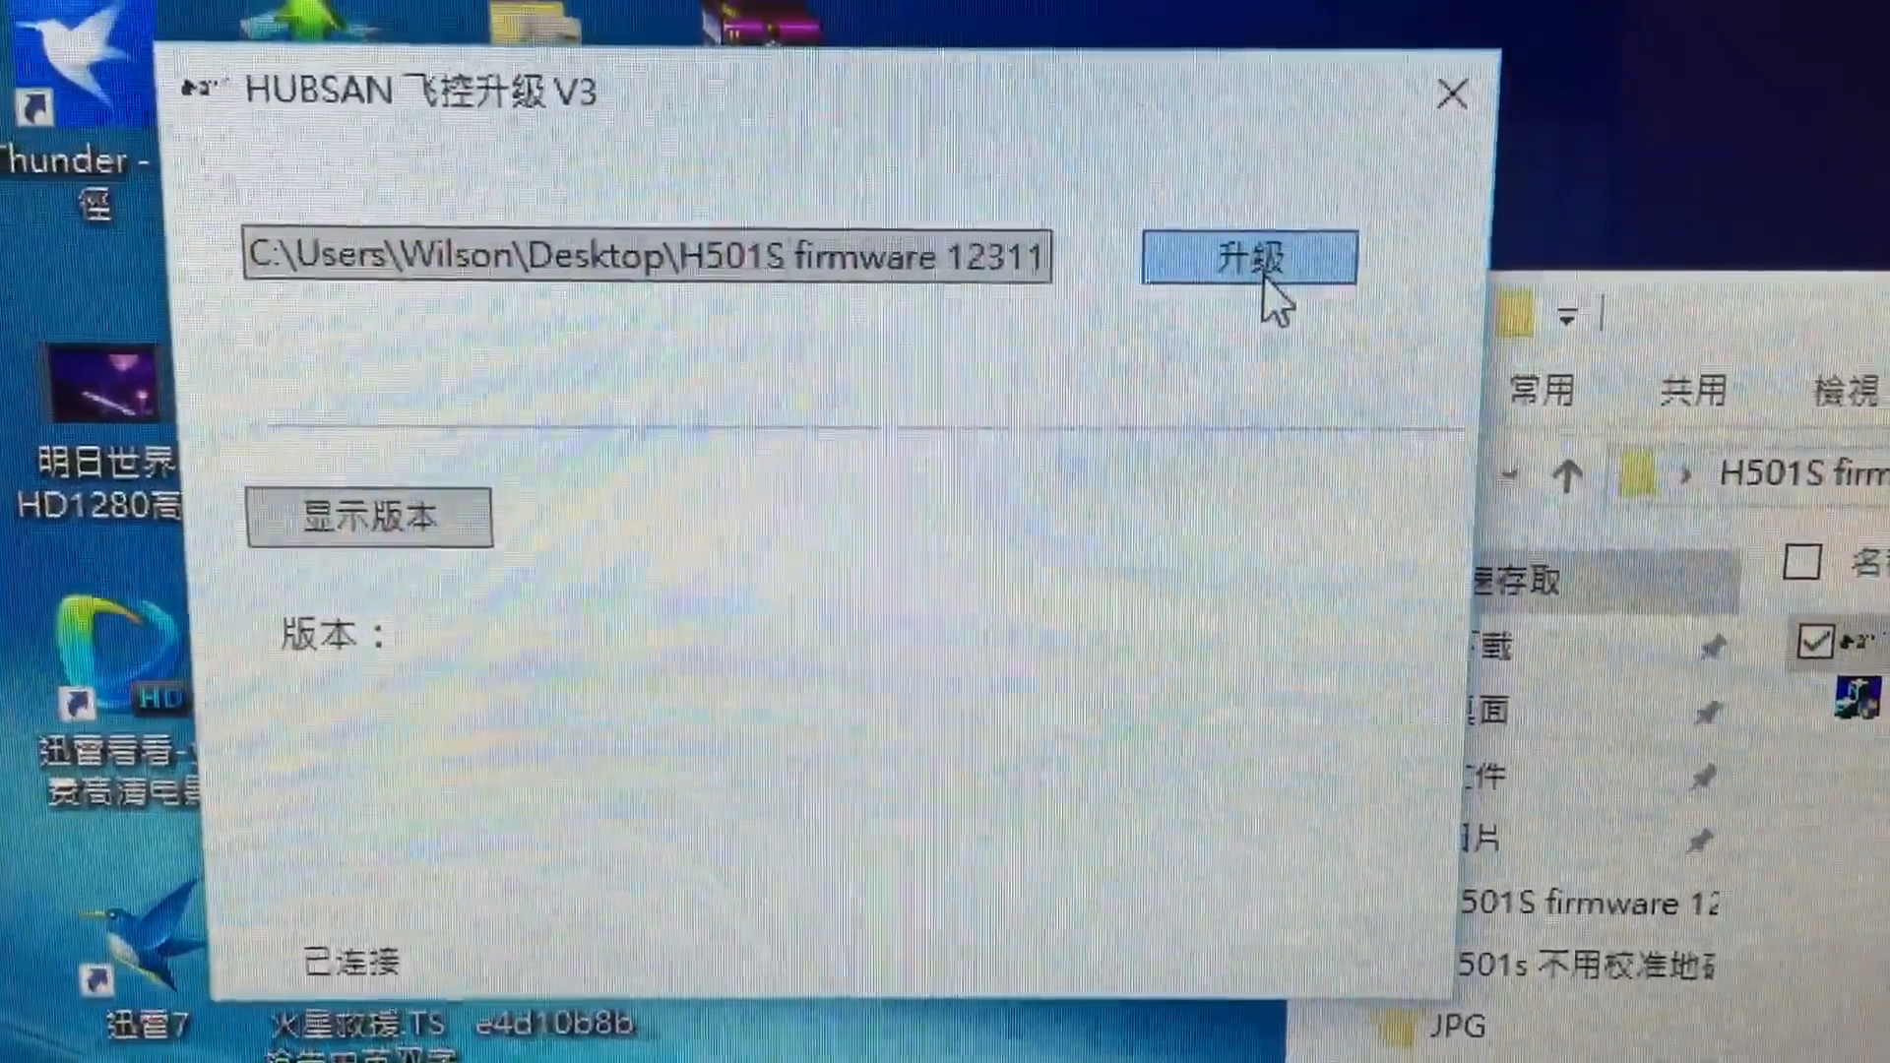
left_click(1246, 256)
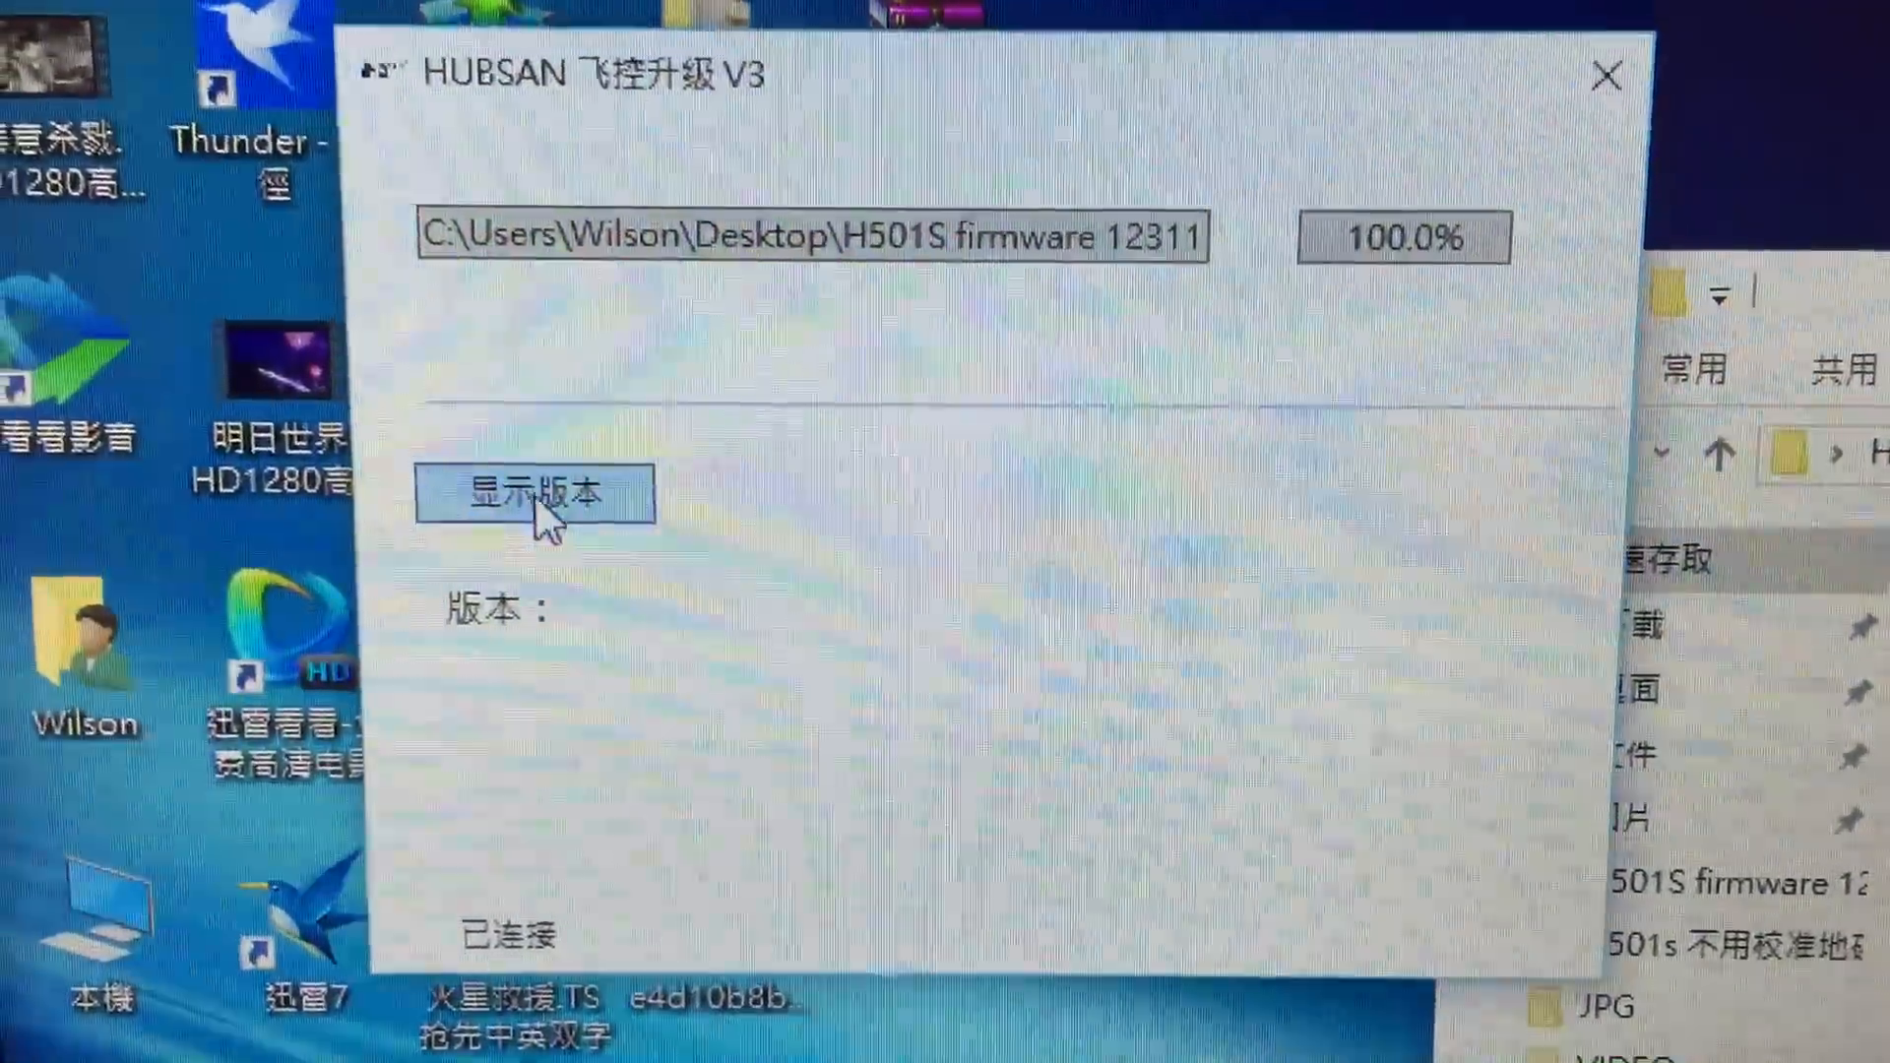
left_click(534, 496)
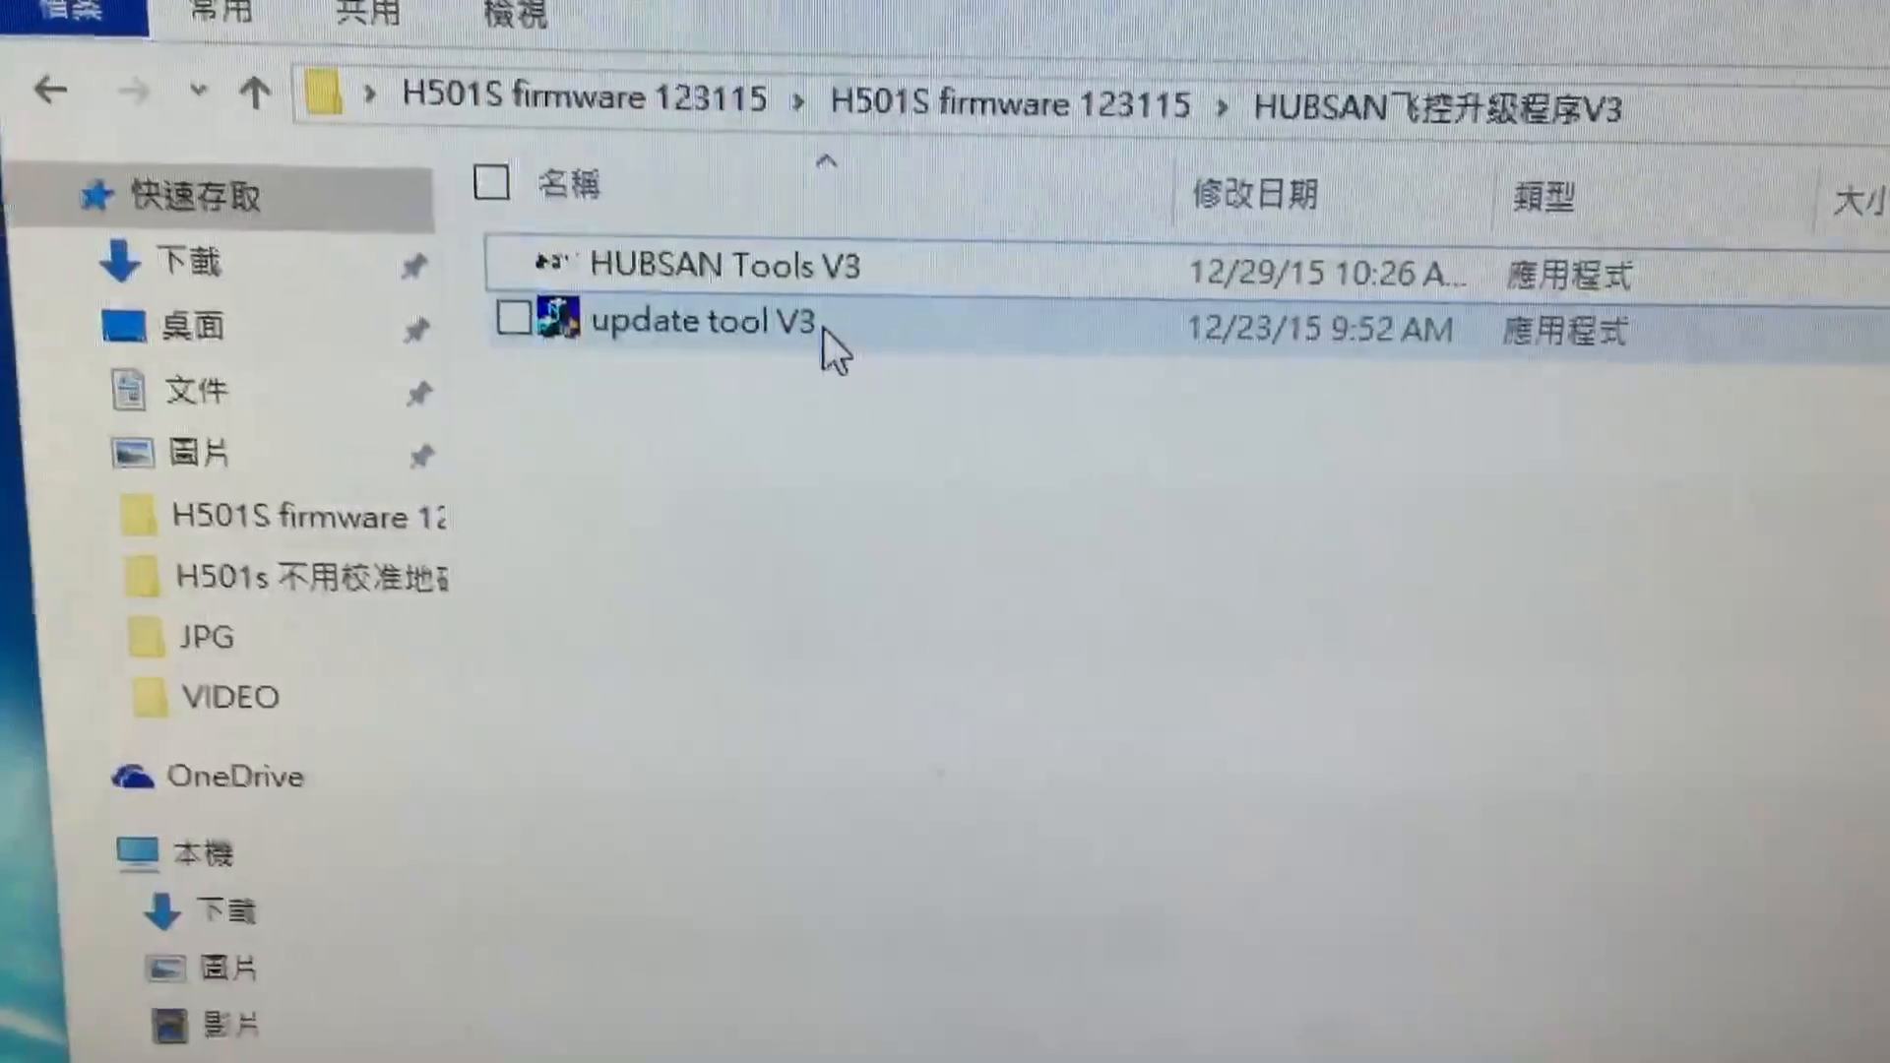
Launch update tool V3 with UAC permission and connect to the transmitter.
double_click(702, 321)
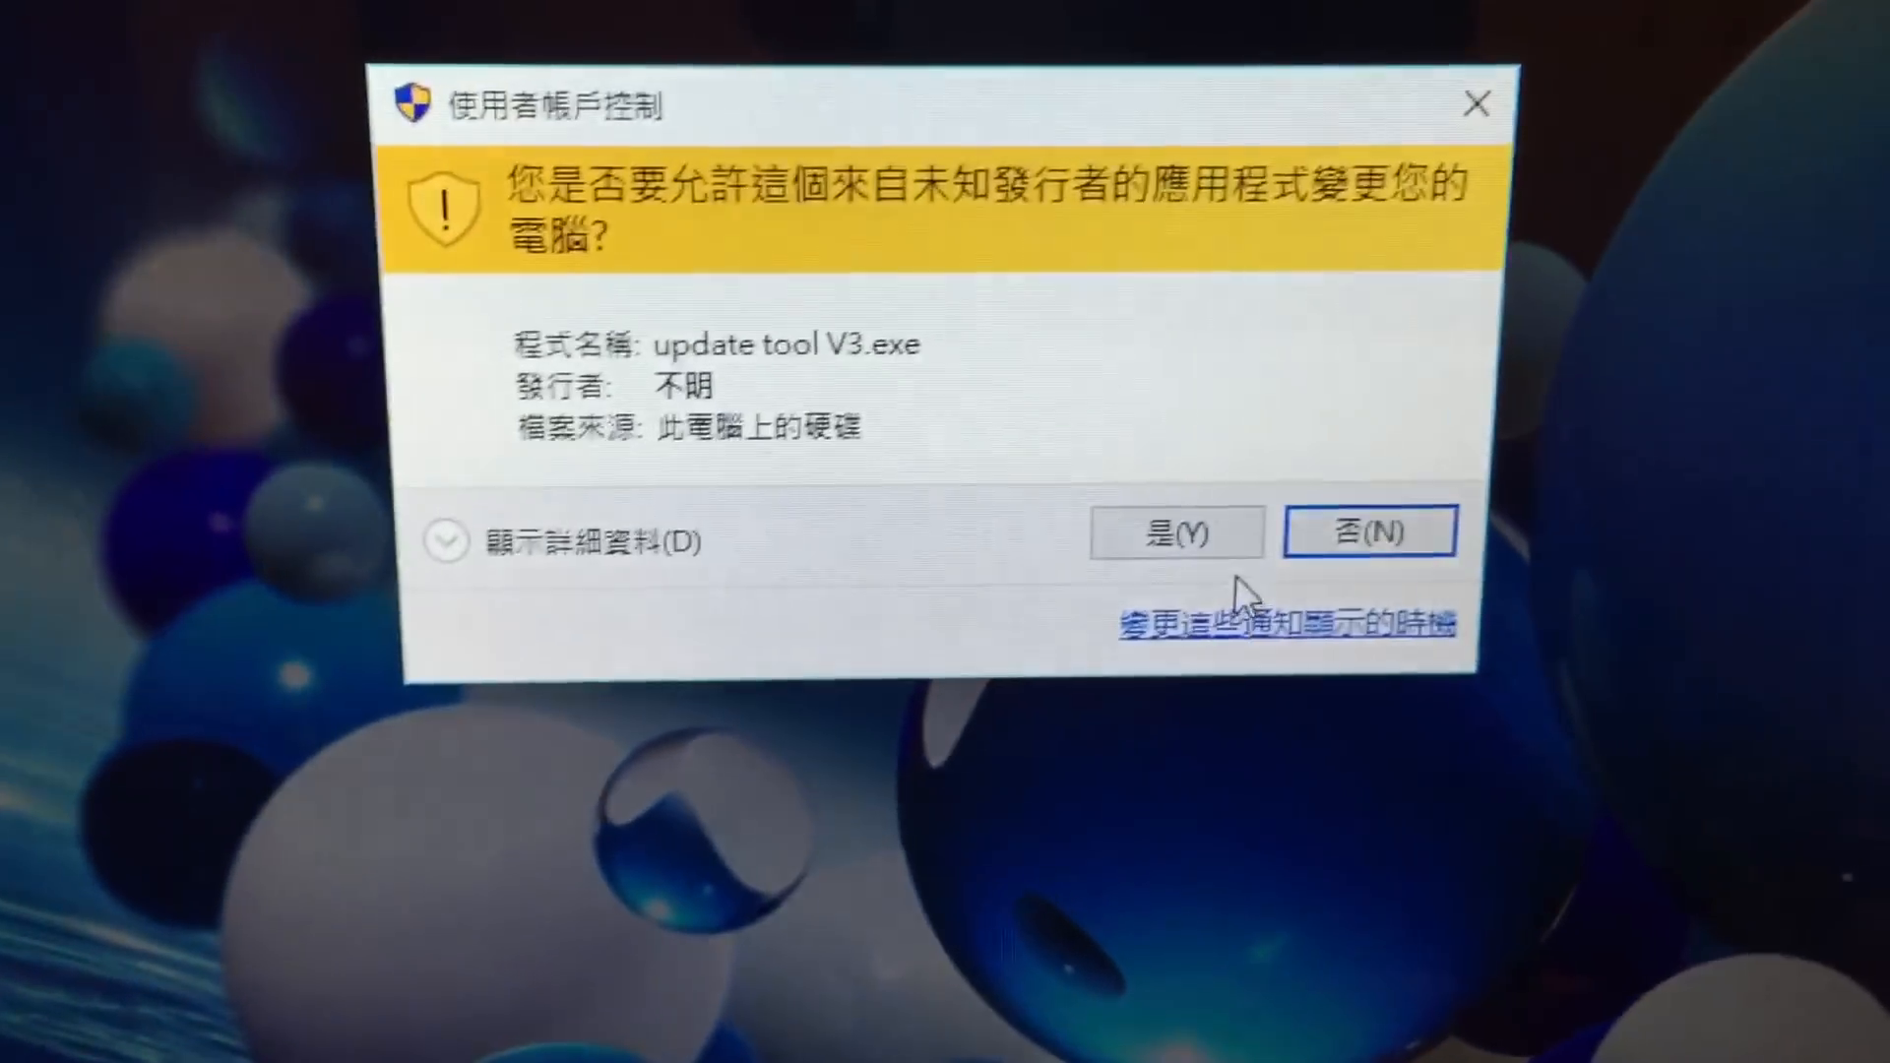
left_click(1177, 531)
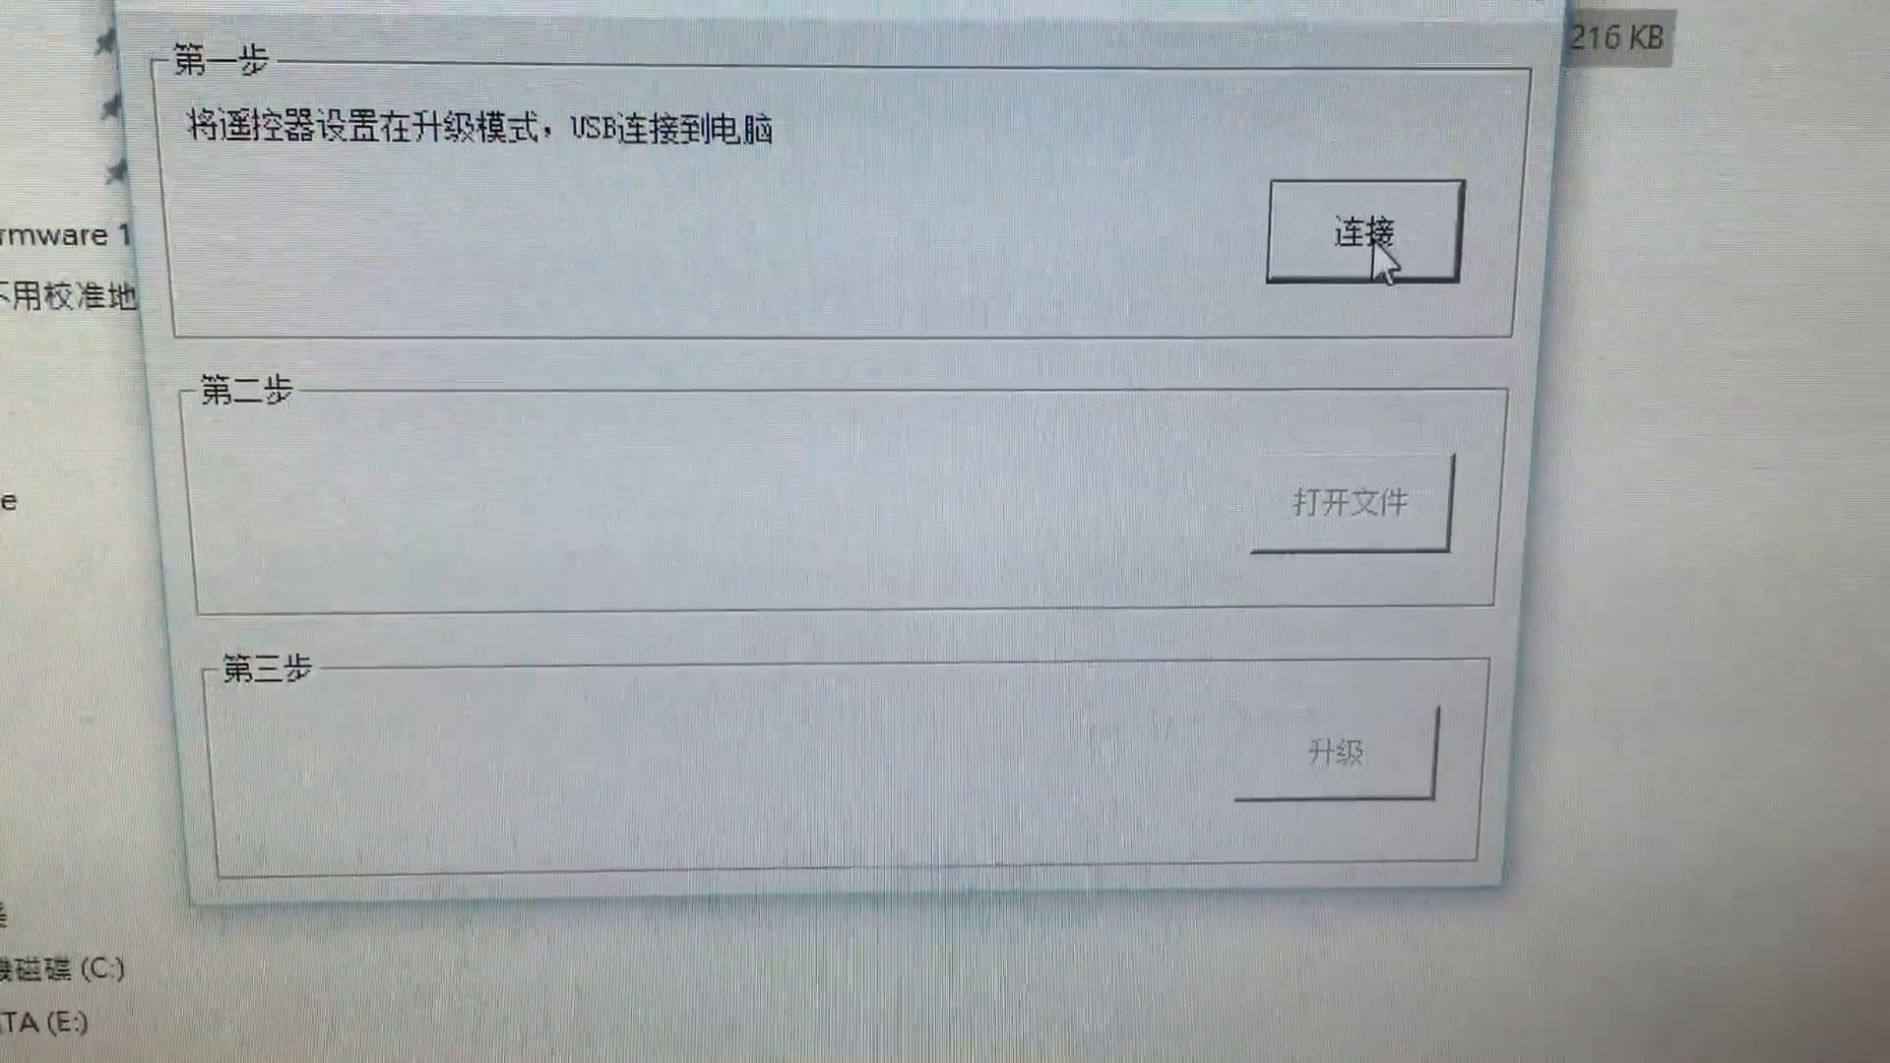
left_click(1362, 233)
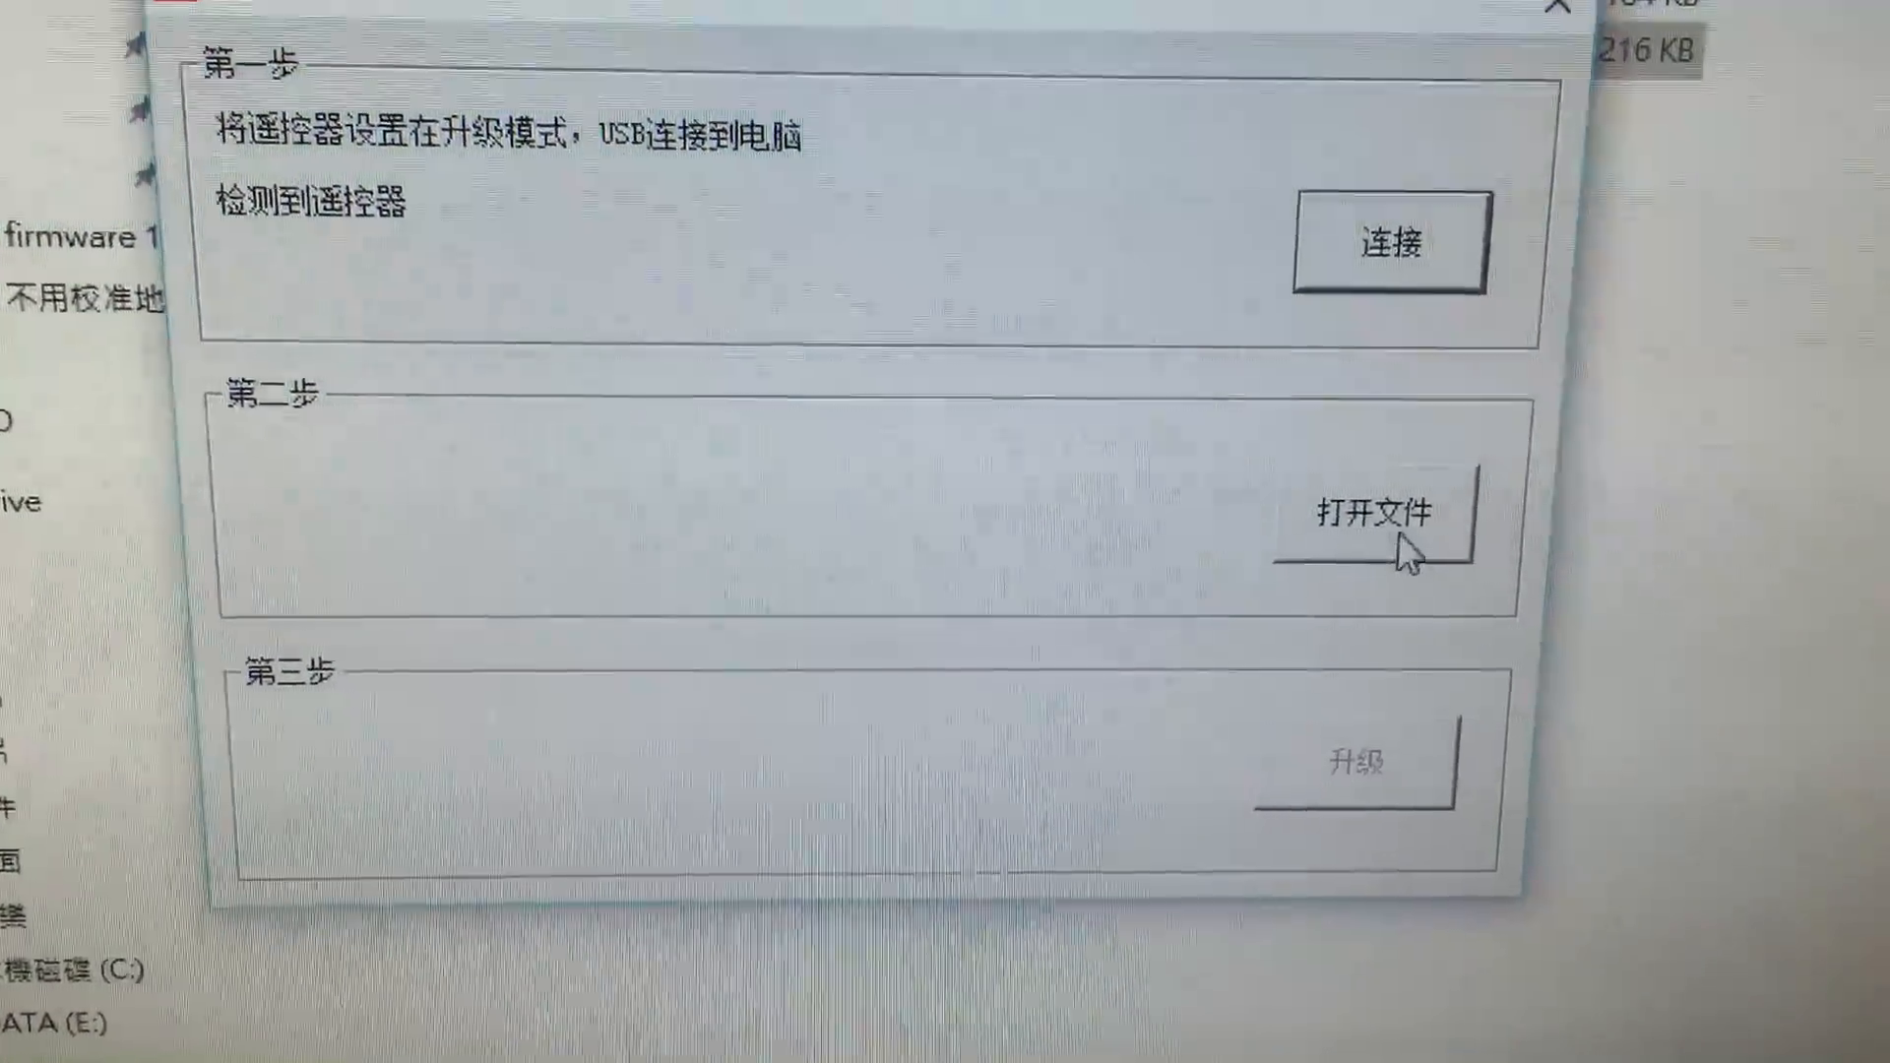
Load the H501s-RX-V1.2.1.hbs transmitter firmware file into step two.
left_click(1371, 512)
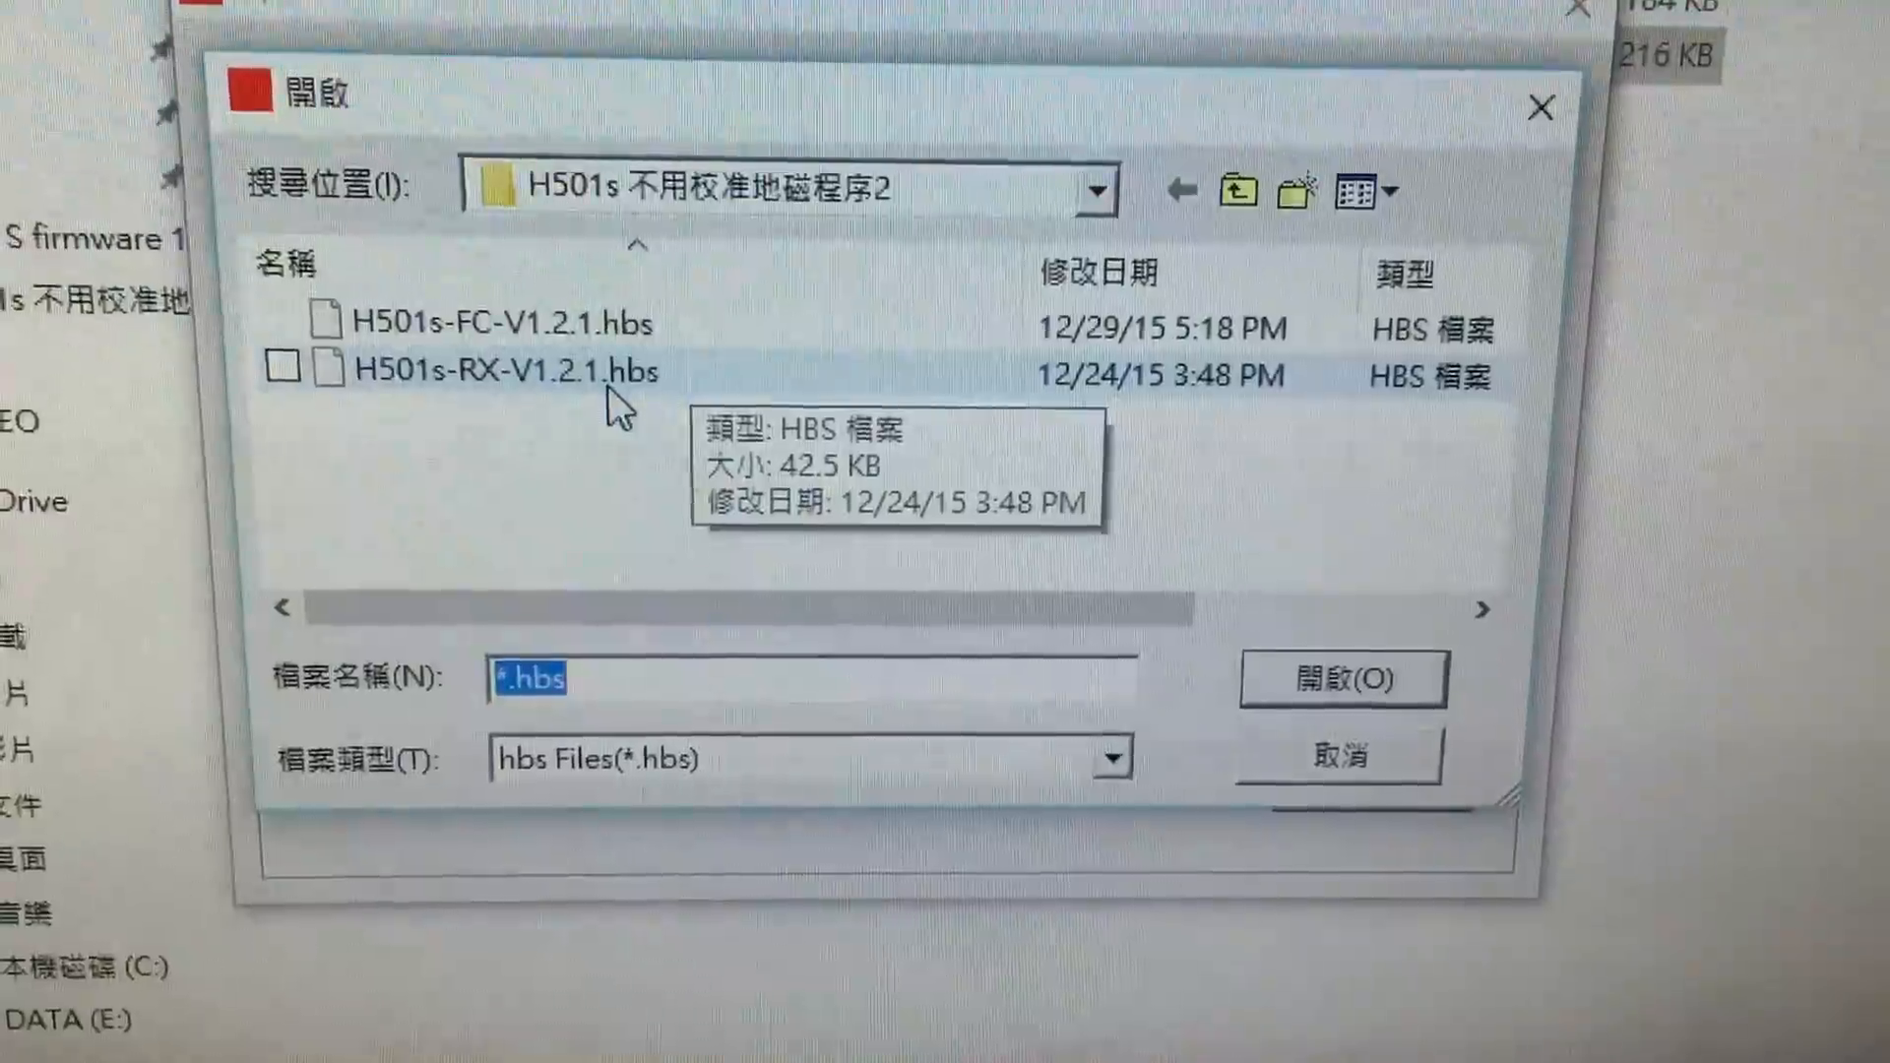
left_click(506, 368)
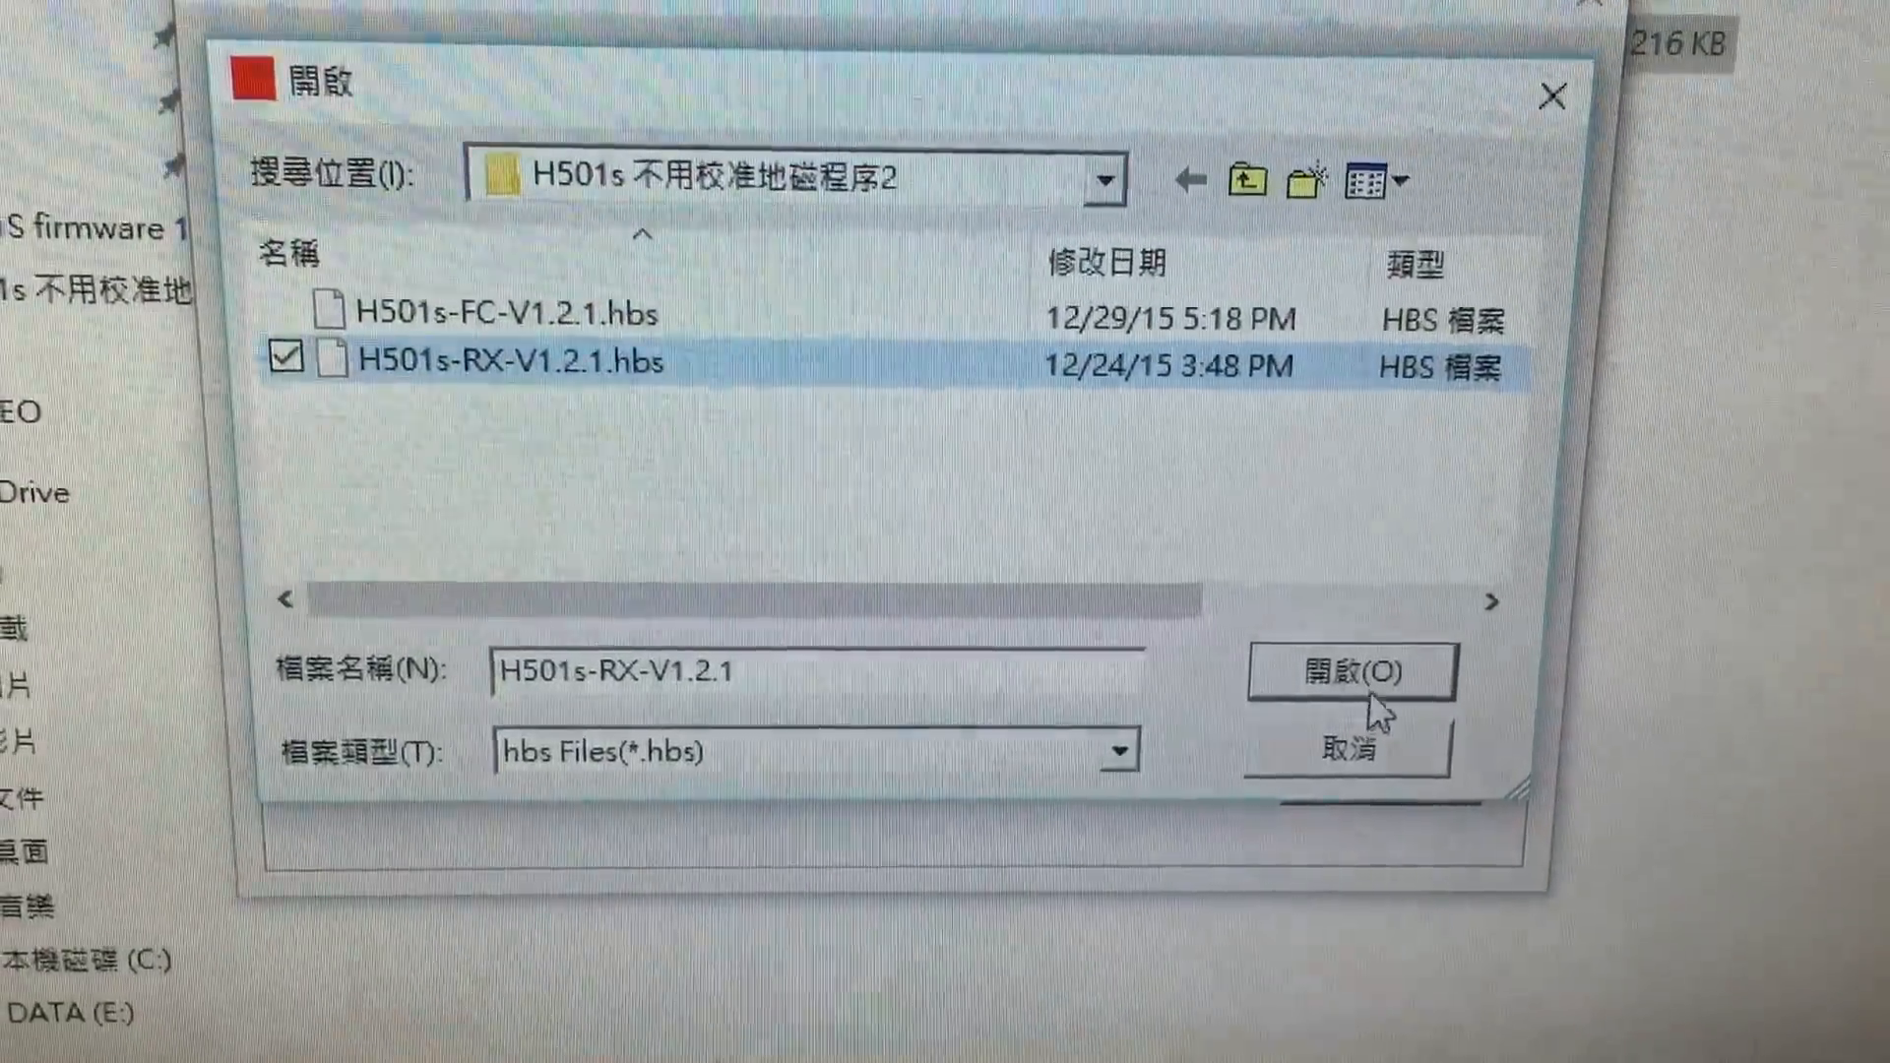
left_click(1349, 669)
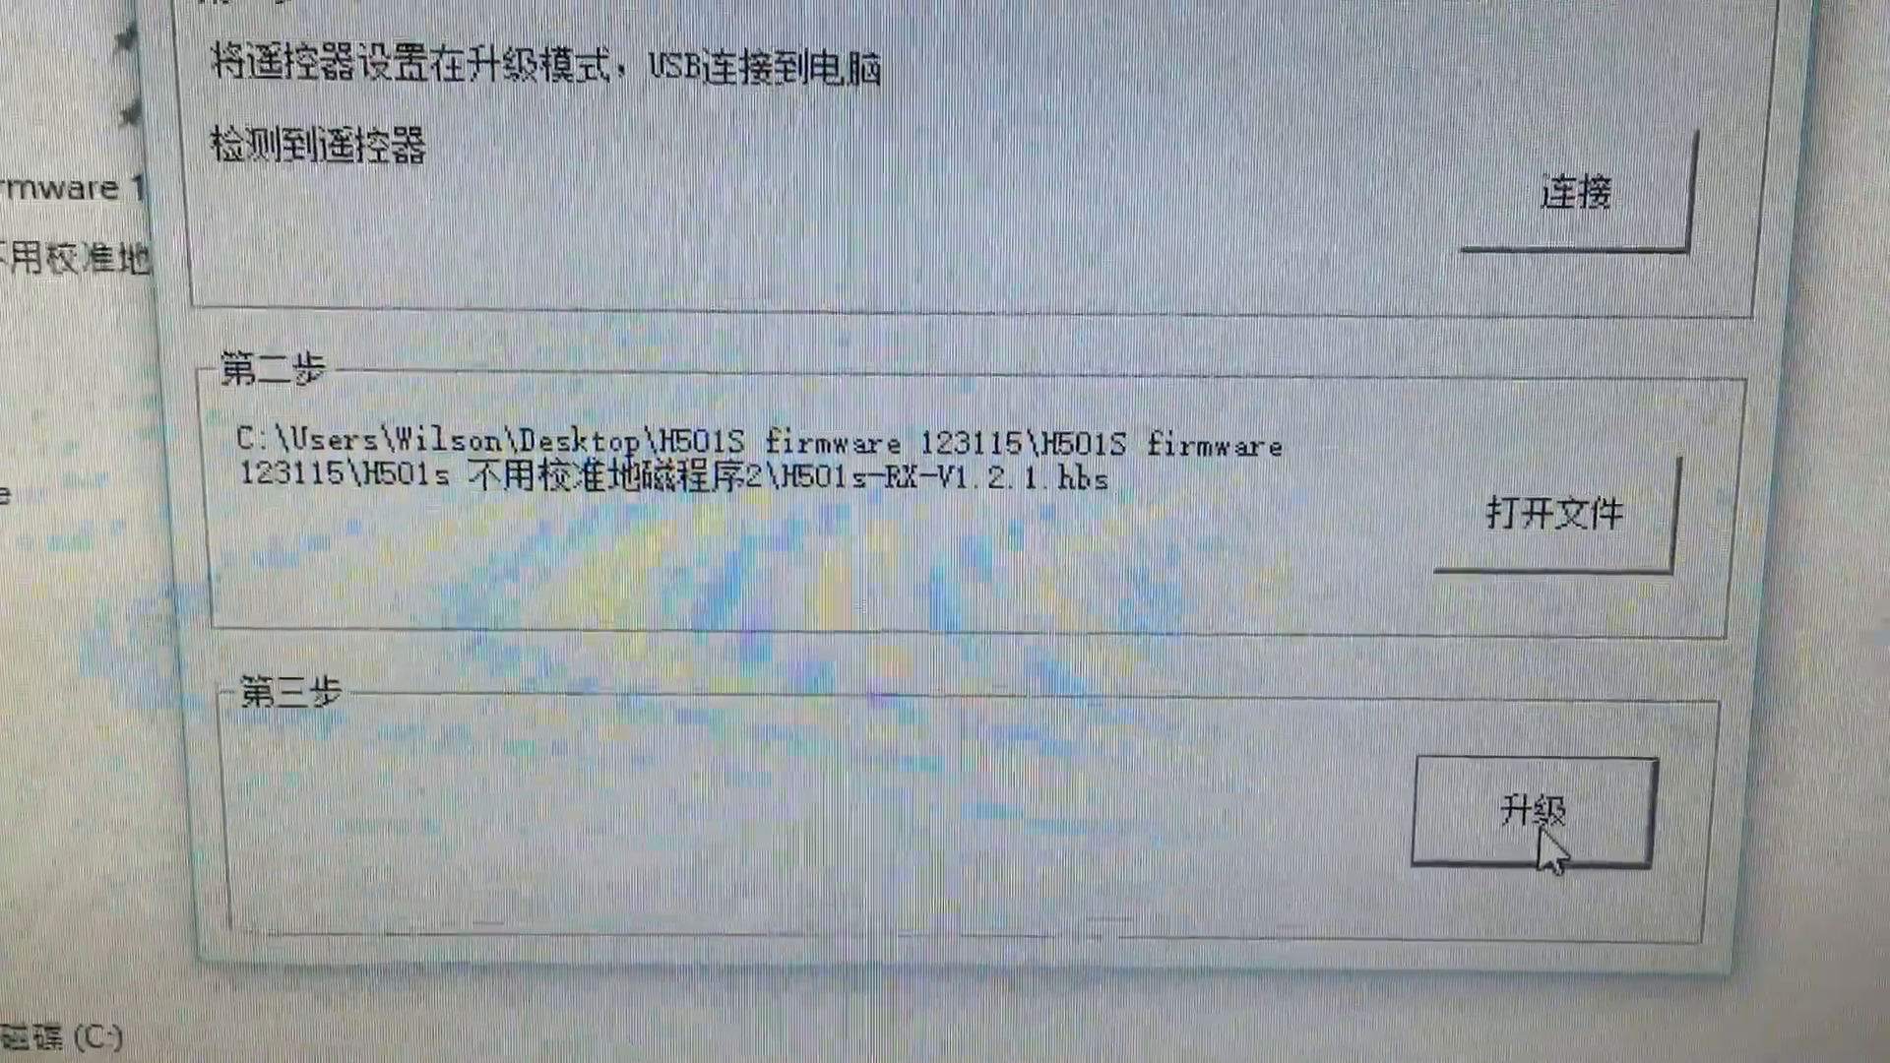
Begin flashing the RX firmware to the transmitter with 升级.
left_click(1549, 801)
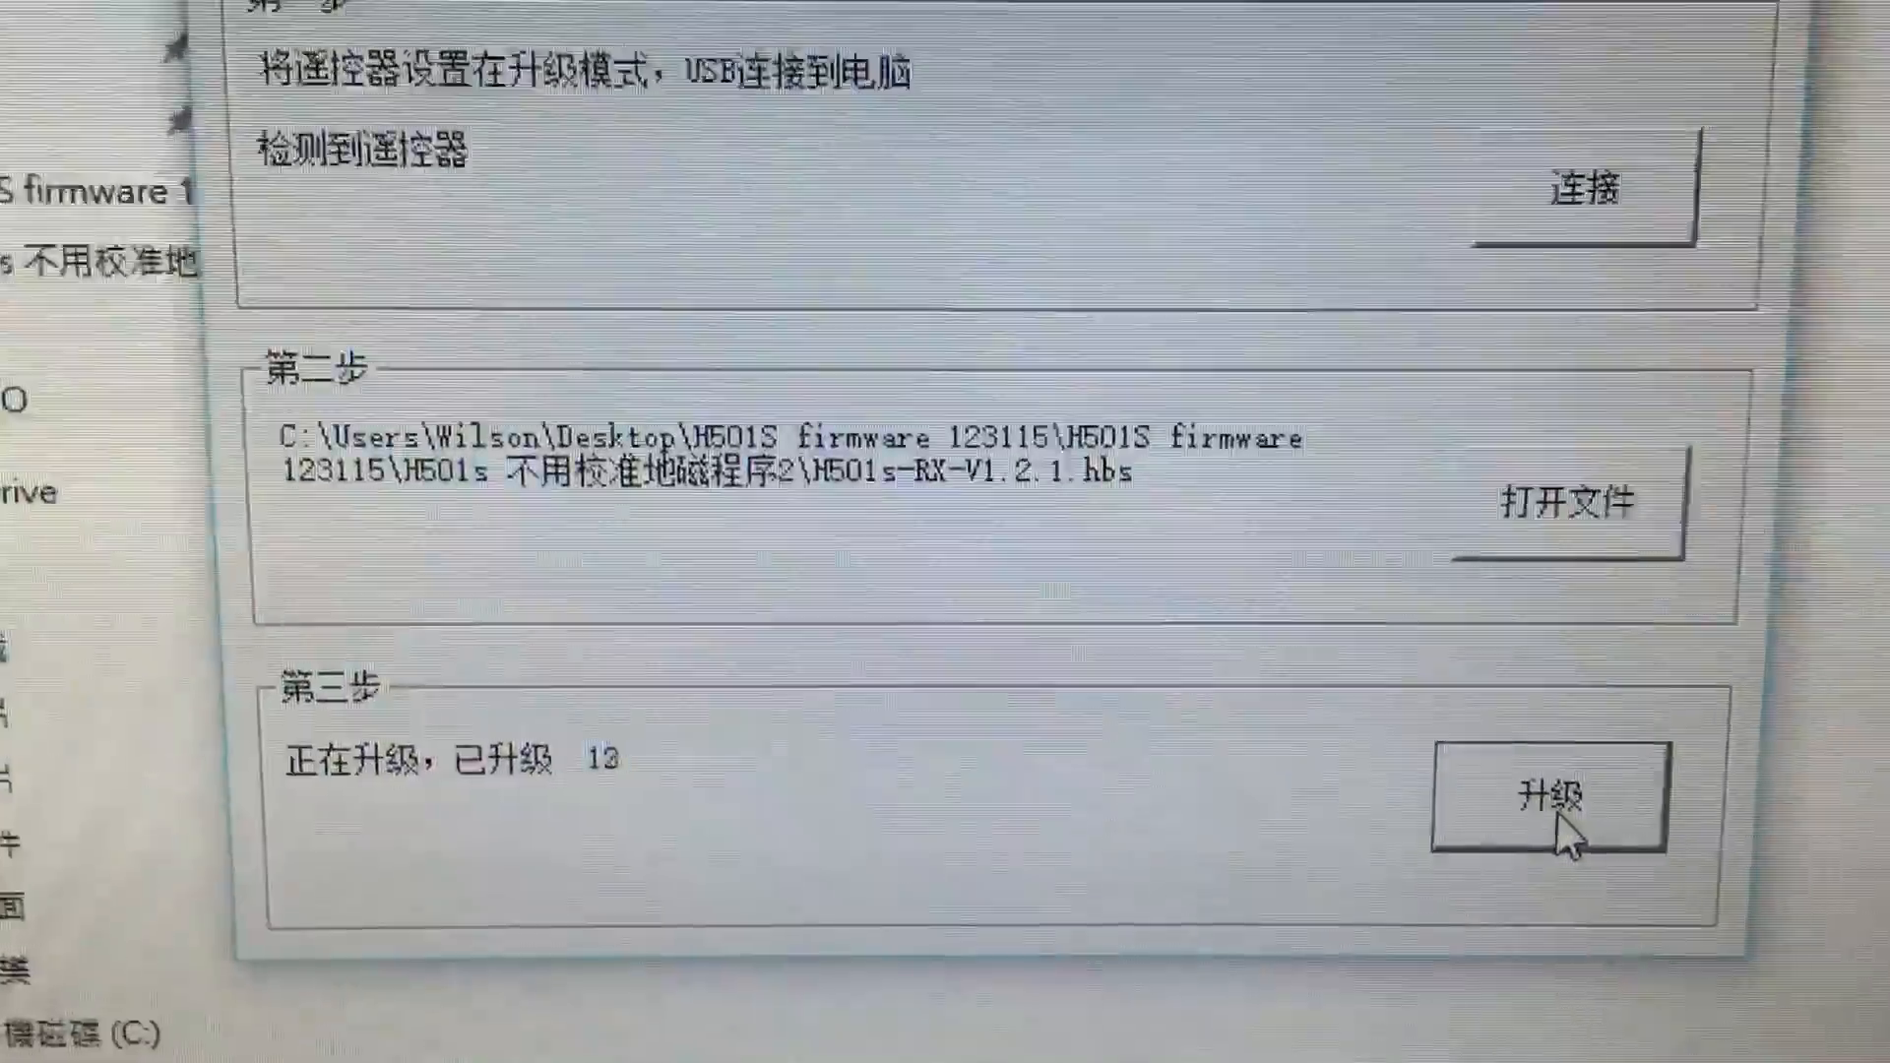